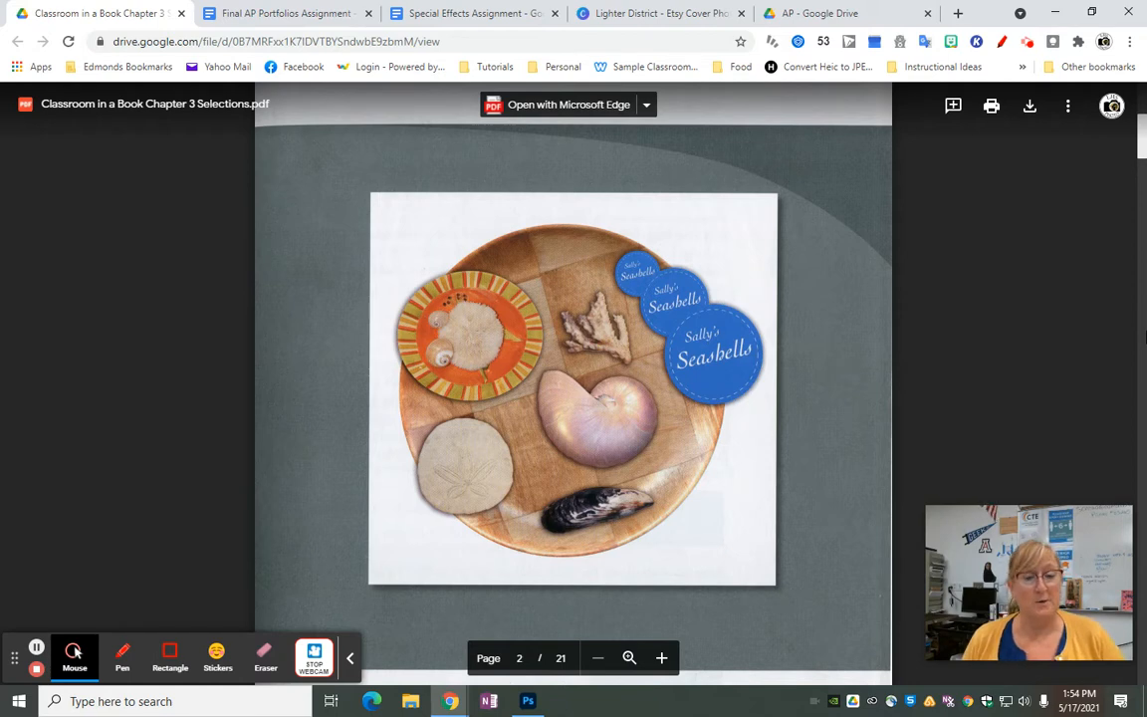
mouse_move(1040, 241)
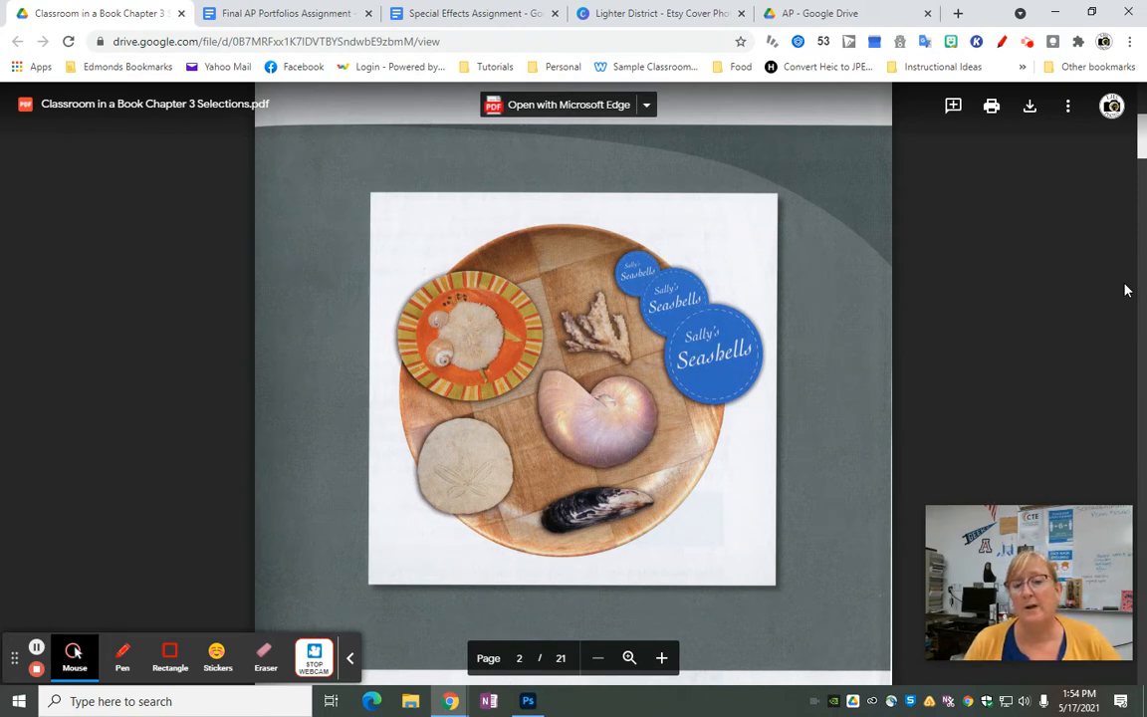
mouse_move(466, 451)
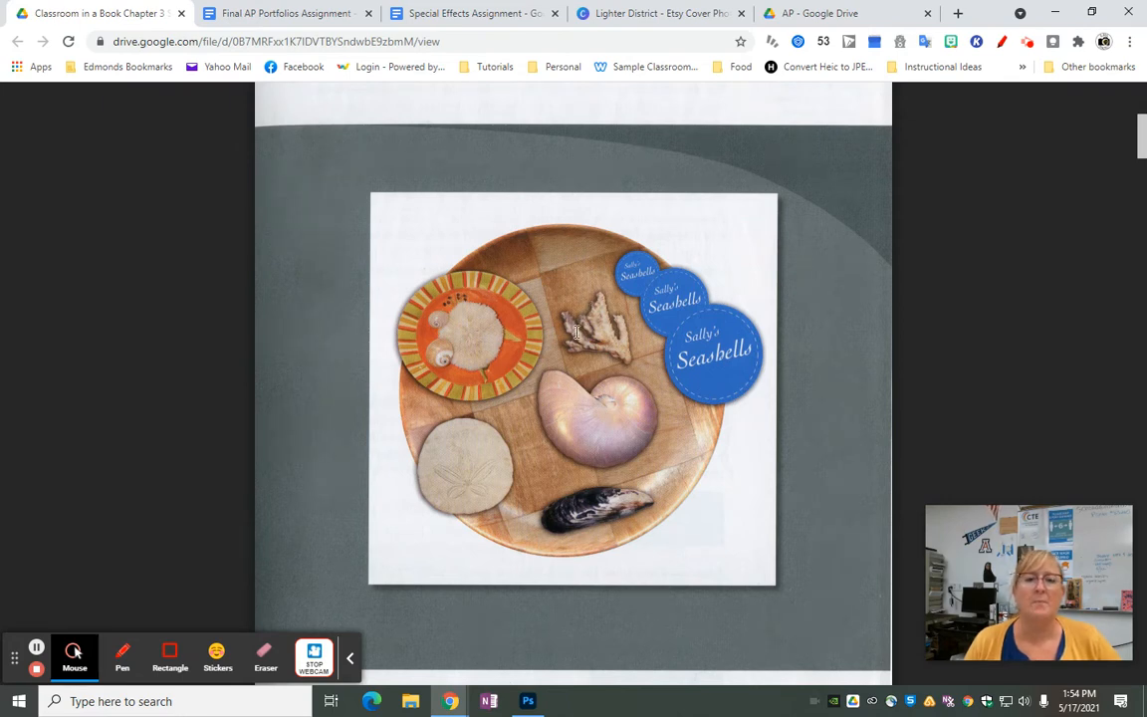
mouse_move(594, 450)
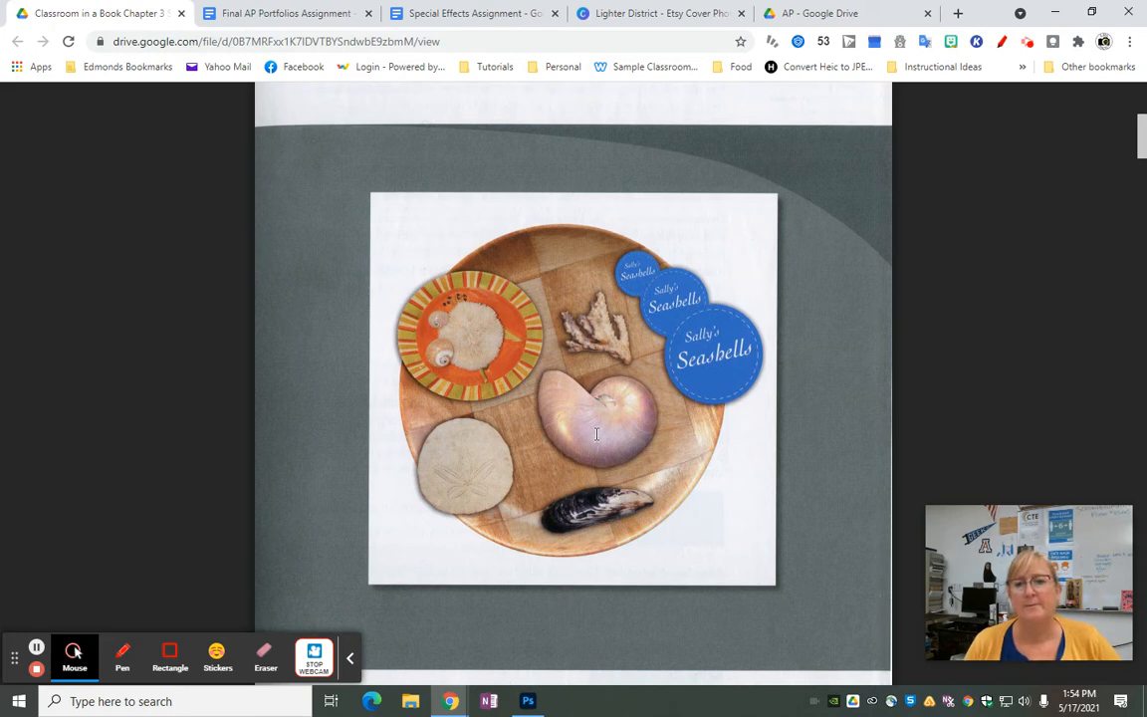
mouse_move(609, 313)
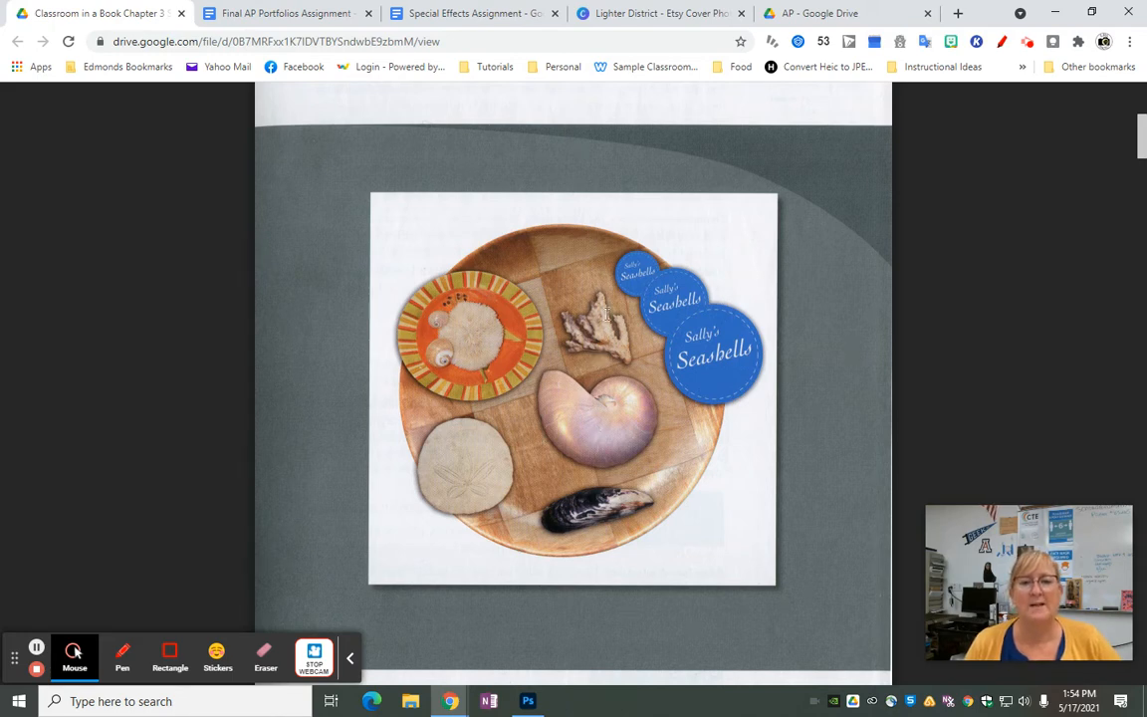
mouse_move(608, 442)
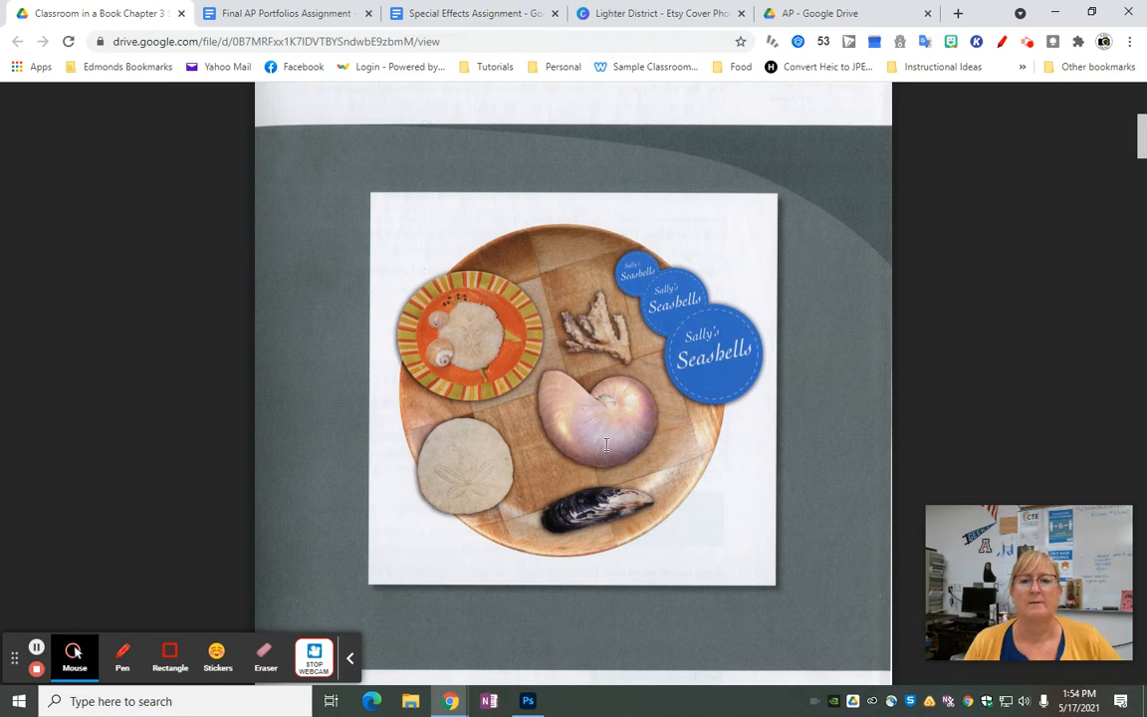
mouse_move(733, 423)
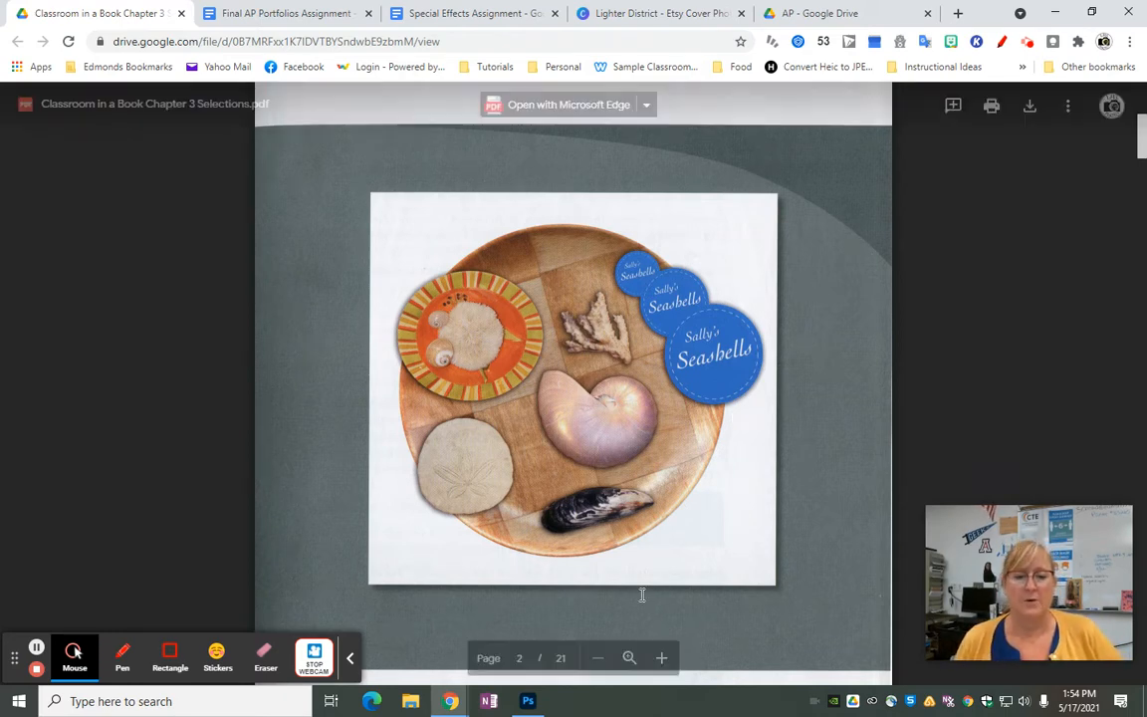
Step: Bring up the 03Start shell document in Photoshop from the taskbar
left_click(528, 701)
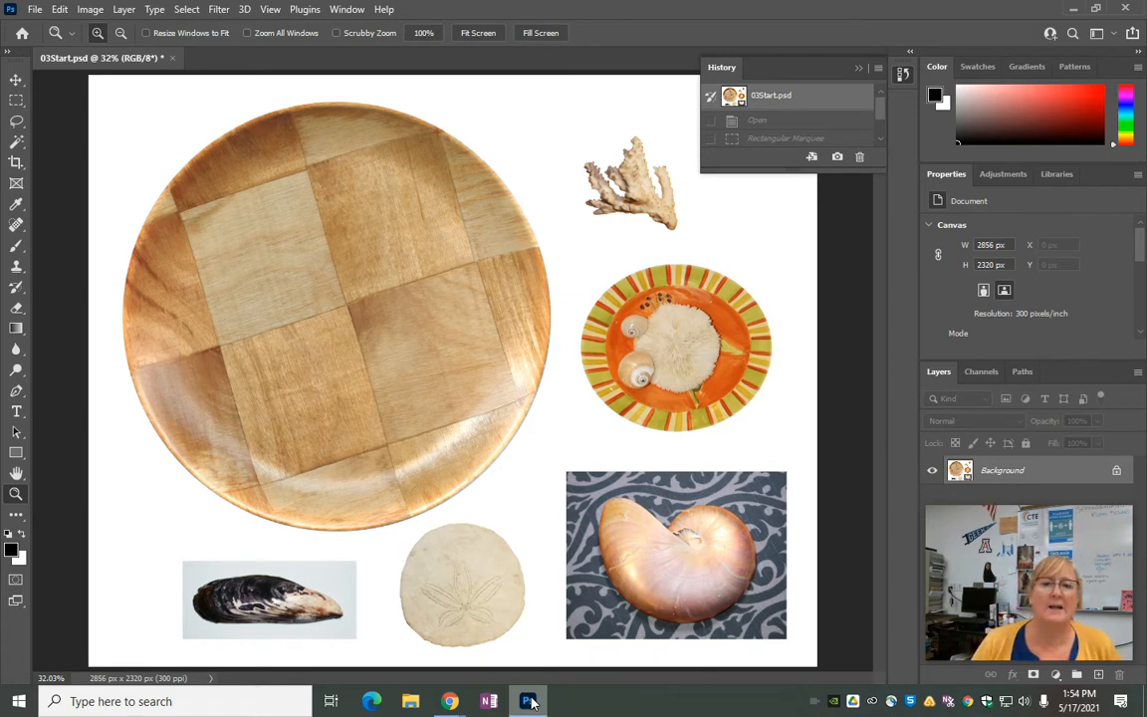
mouse_move(470, 564)
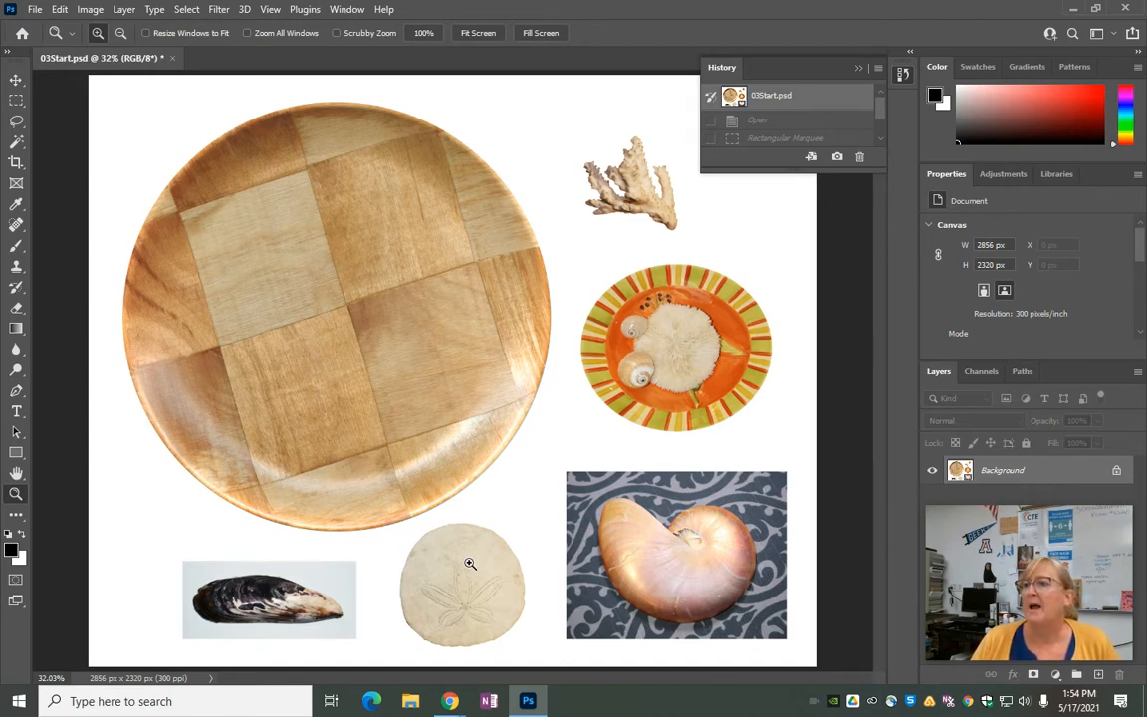
mouse_move(482, 584)
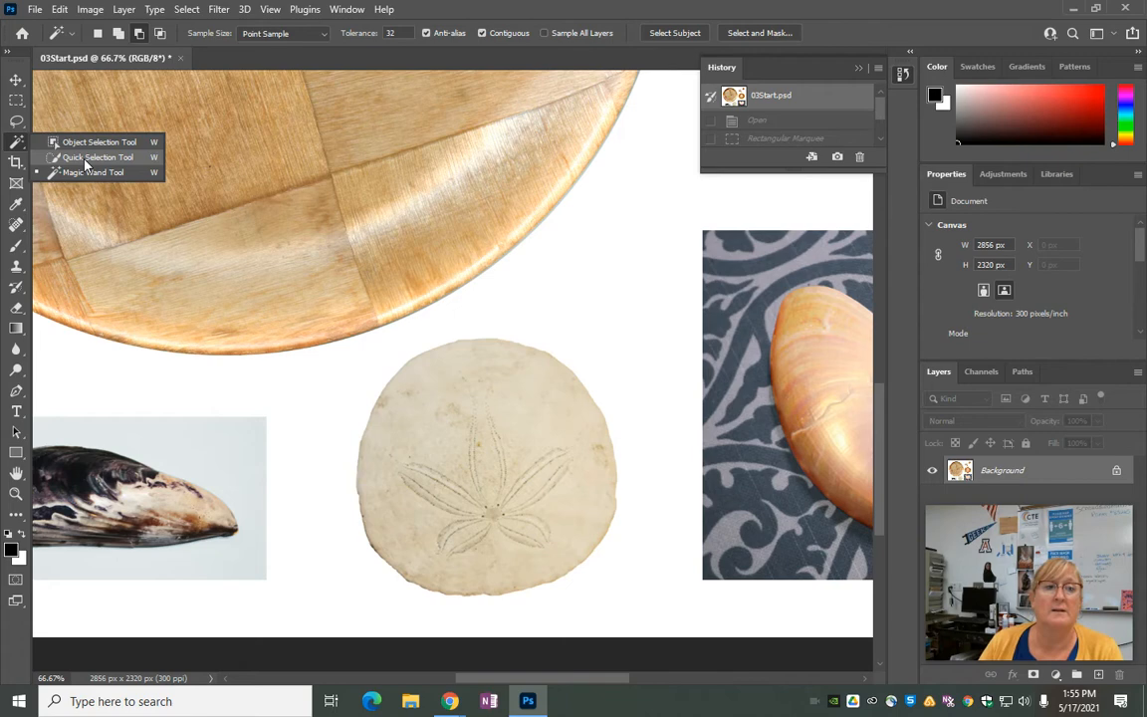
Step: Select the whole sand dollar with the Quick Selection tool, outlining its round edge
left_click(97, 158)
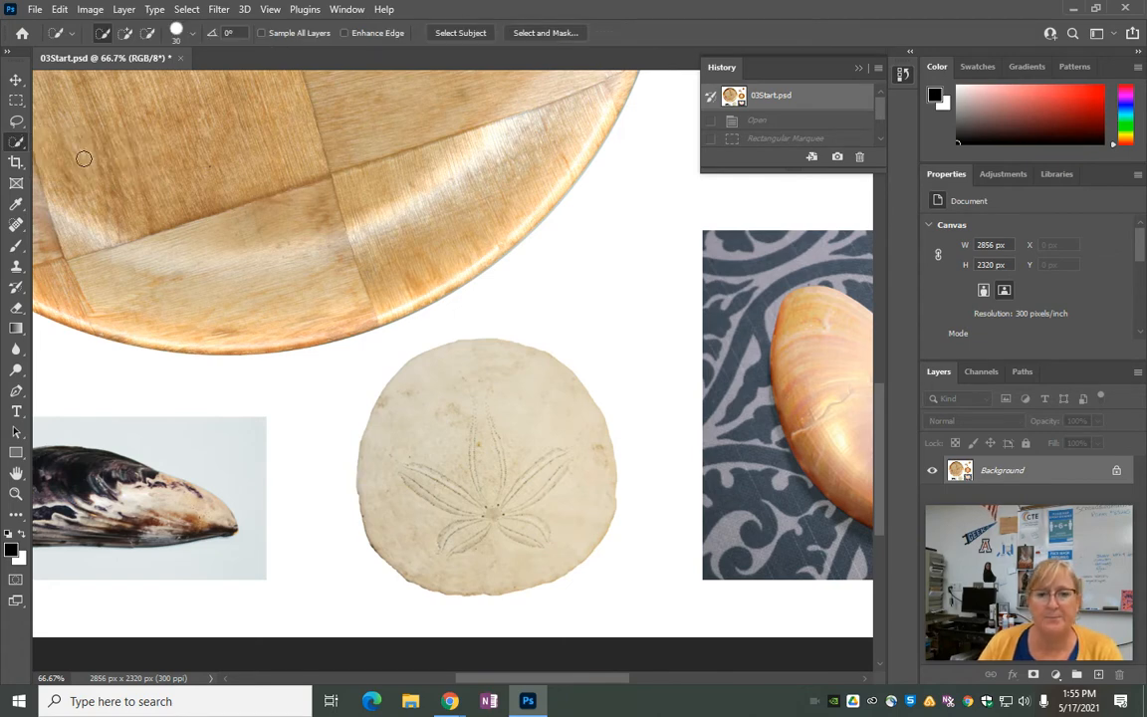
mouse_move(491, 380)
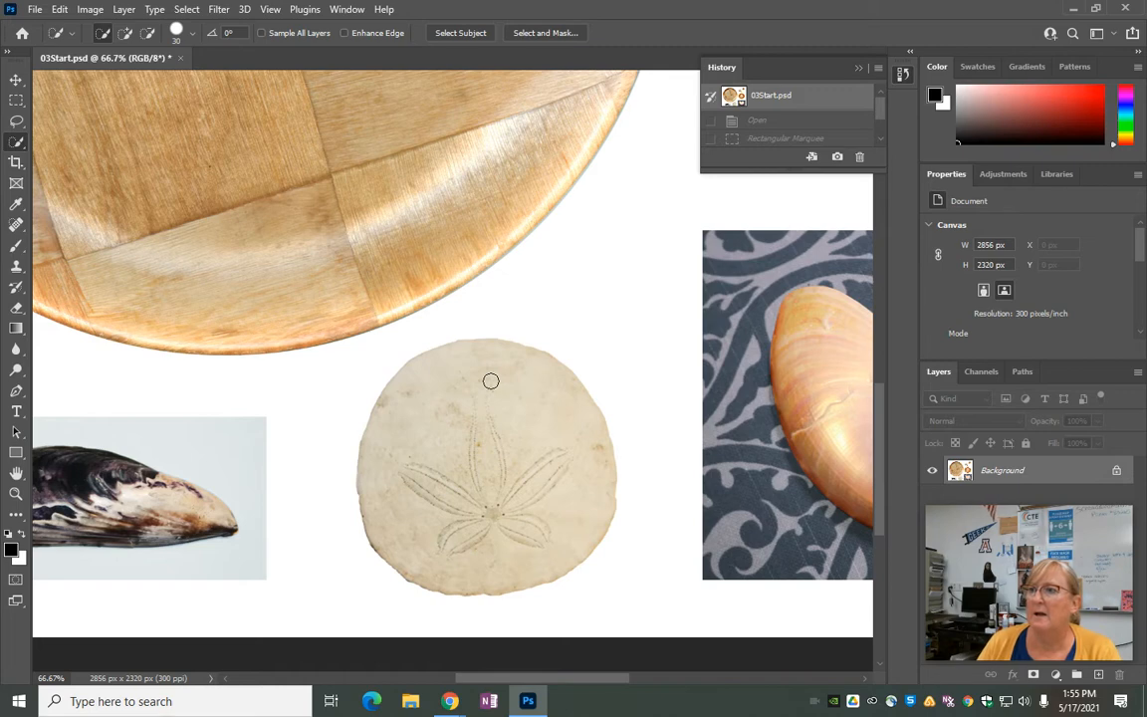
mouse_move(474, 370)
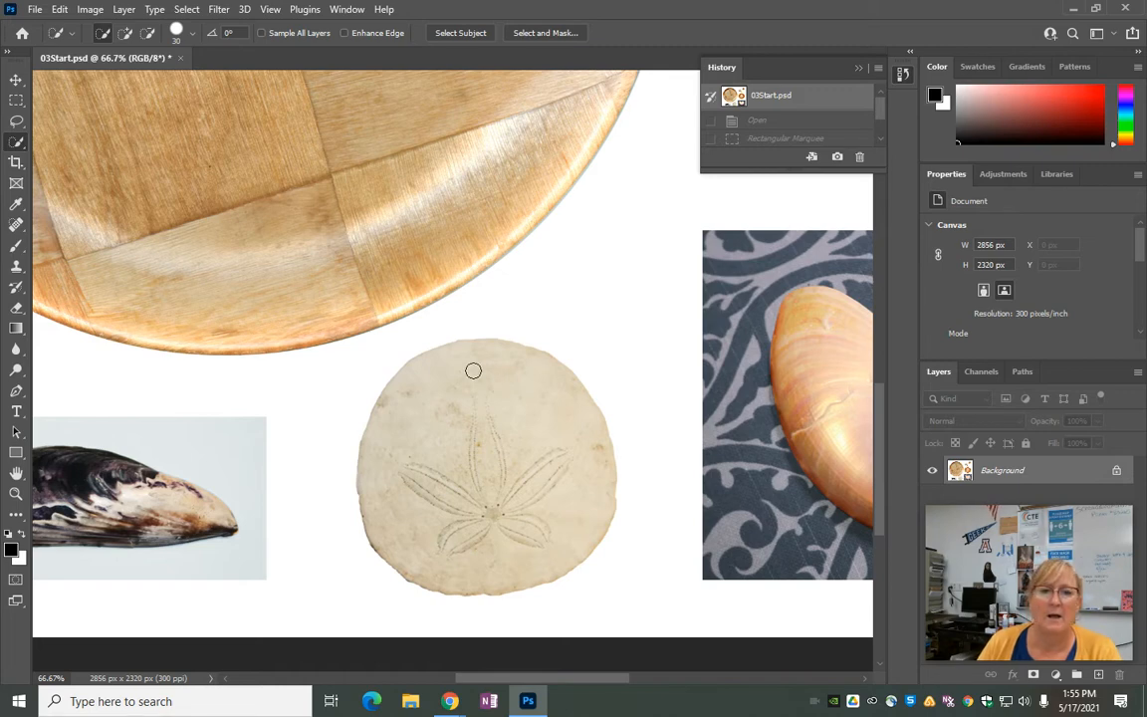
mouse_move(418, 367)
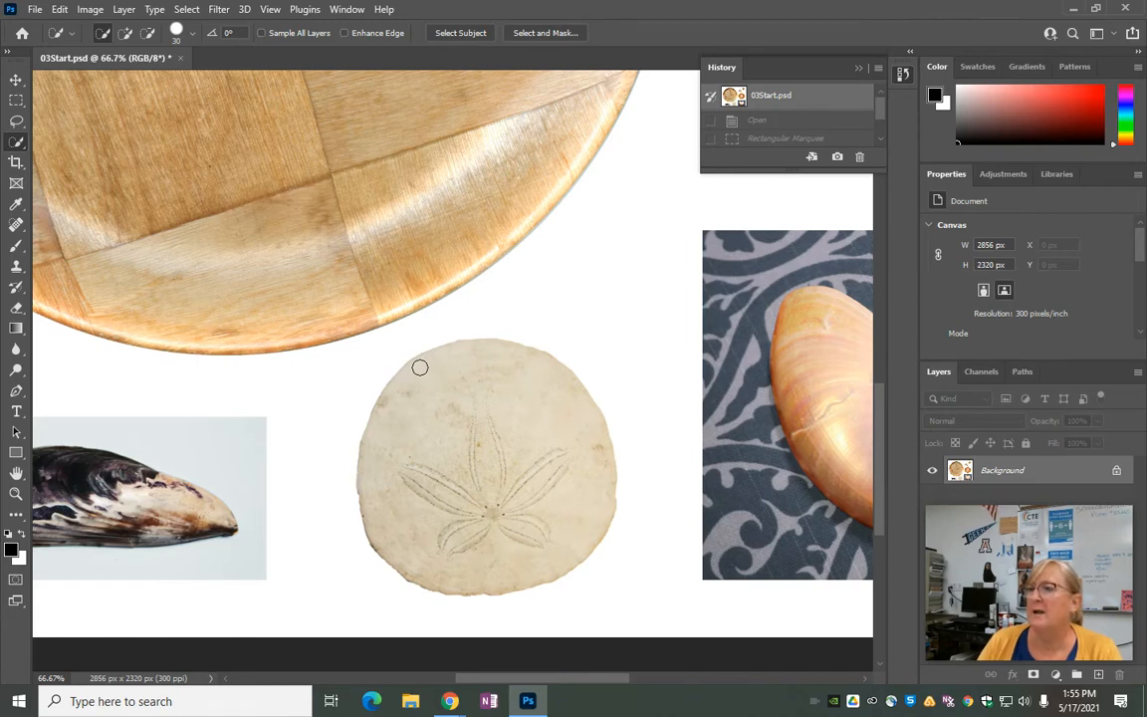
mouse_move(408, 382)
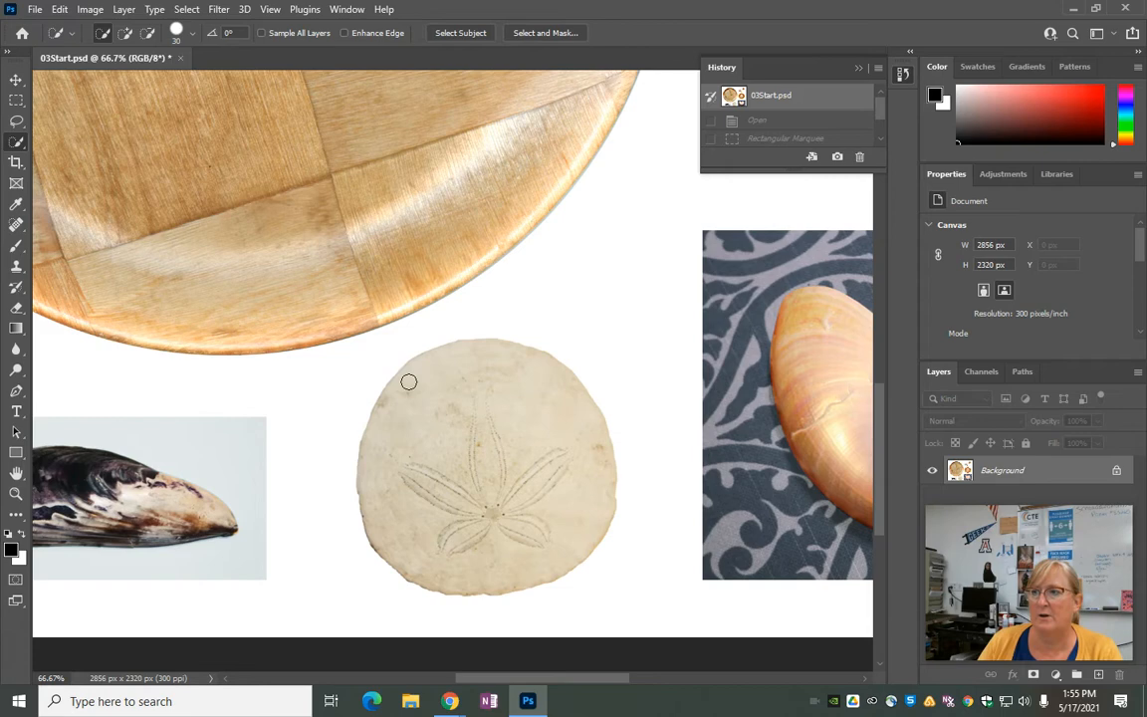
mouse_move(402, 375)
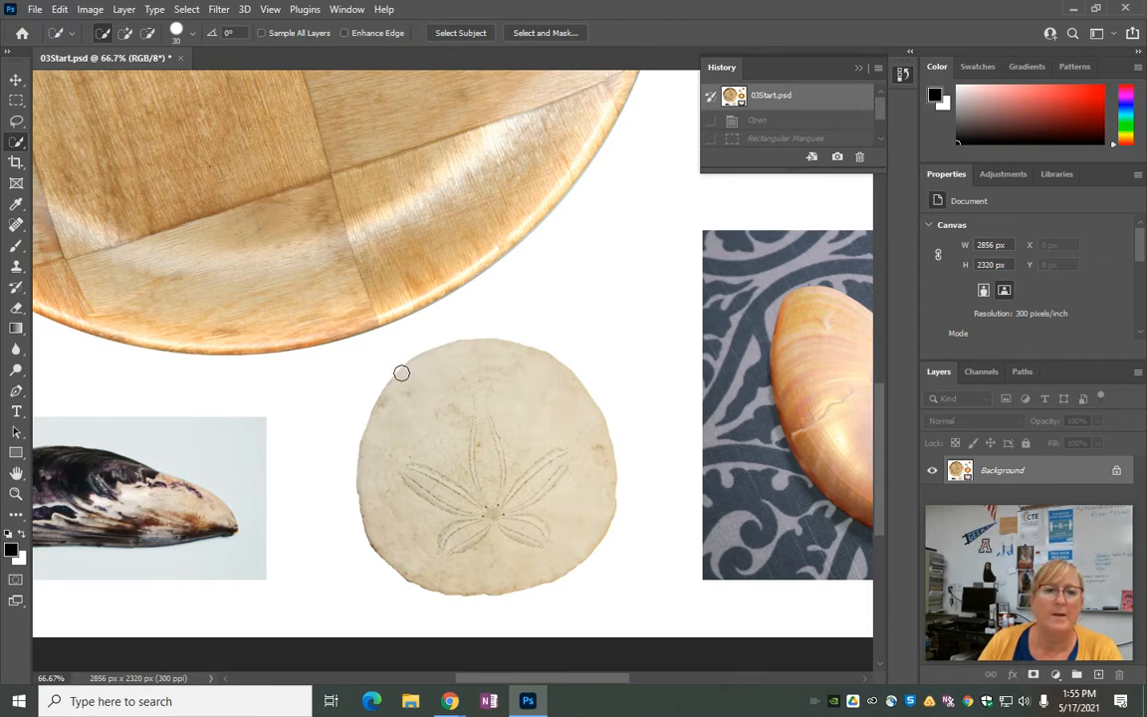
left_click(398, 398)
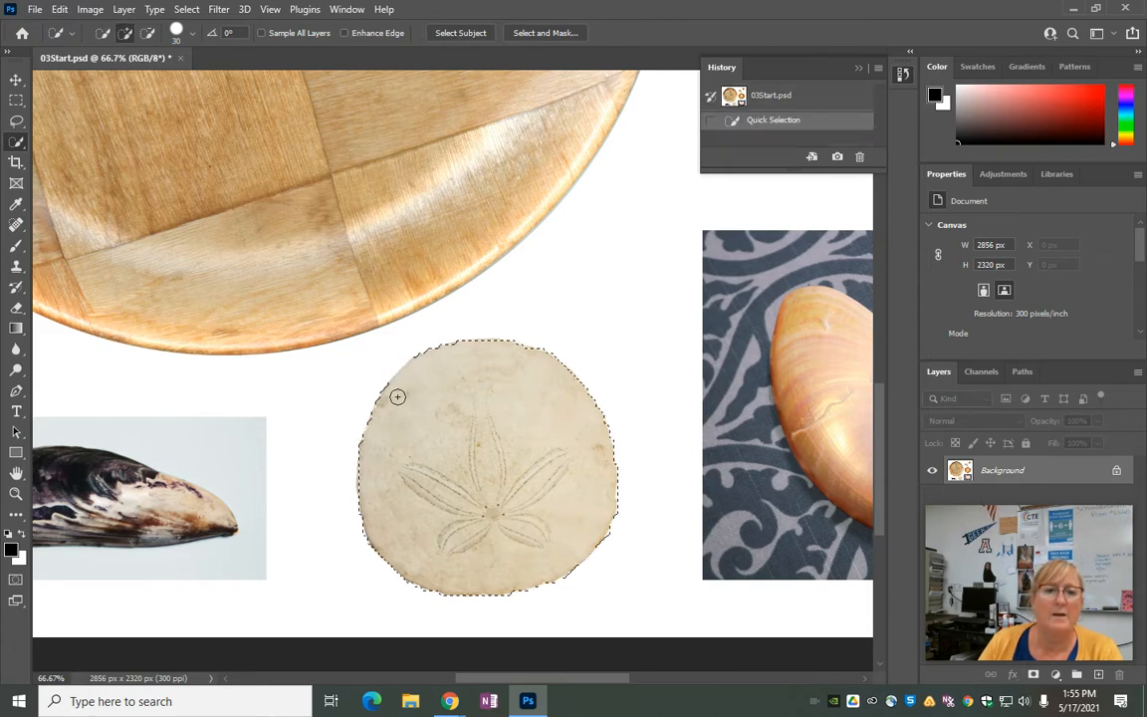
left_click(398, 396)
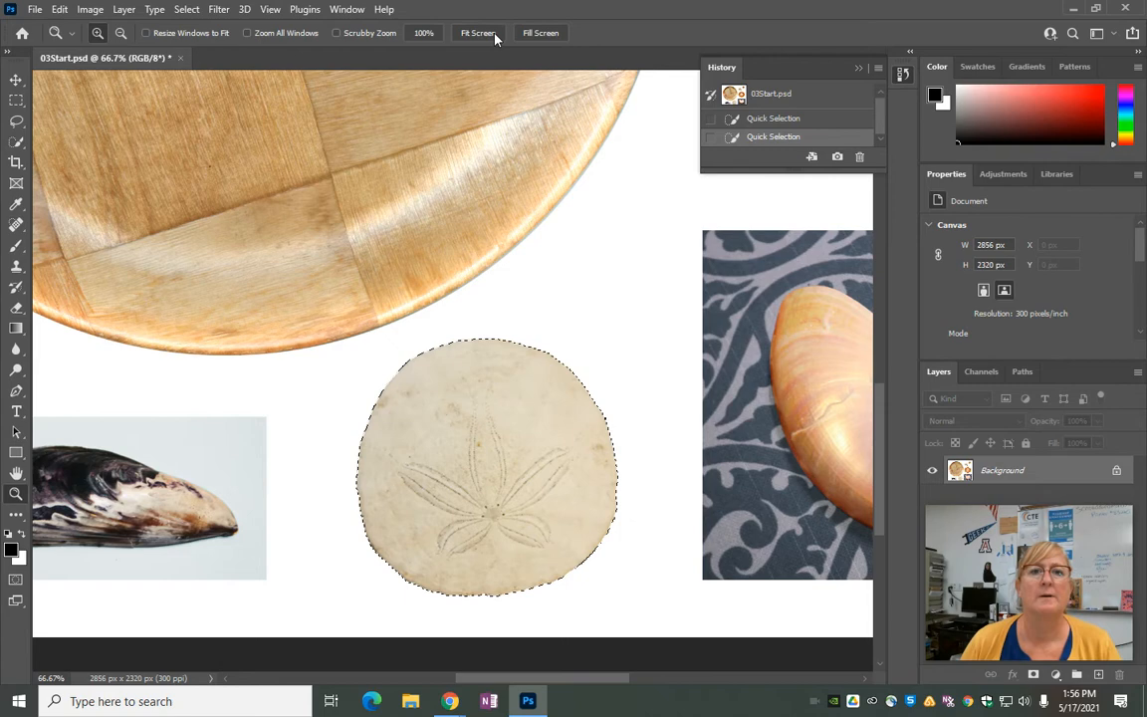
Step: Drag the selected sand dollar onto the left side of the woven plate with the Move tool
left_click(478, 32)
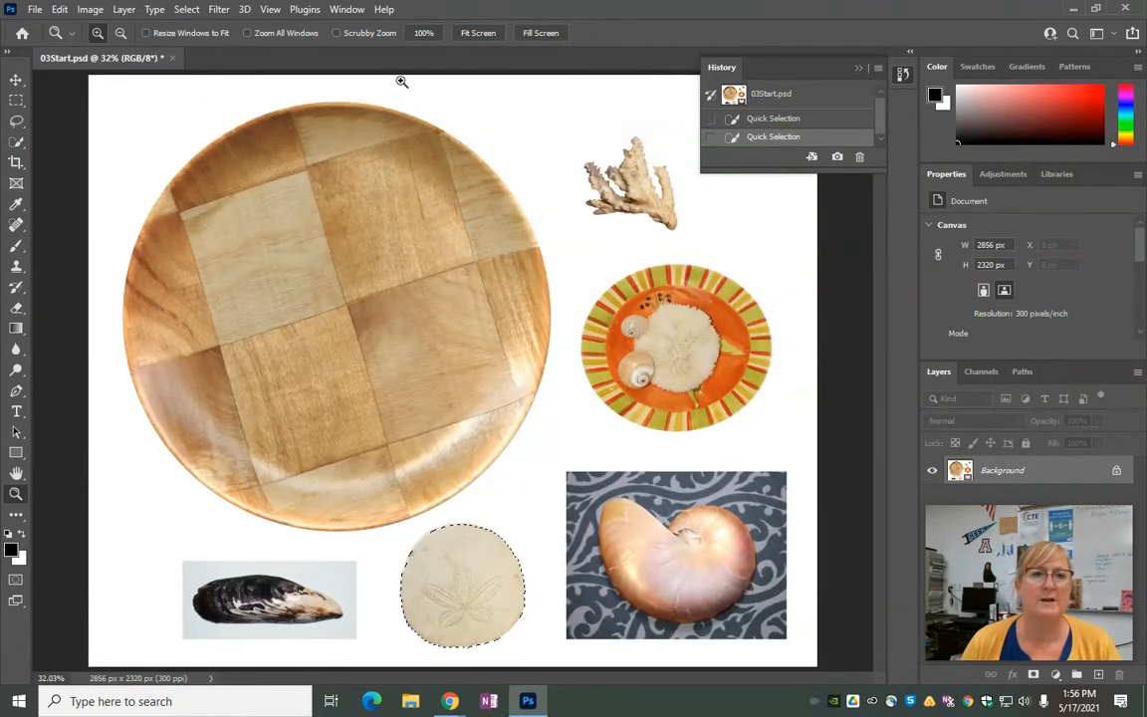
mouse_move(287, 299)
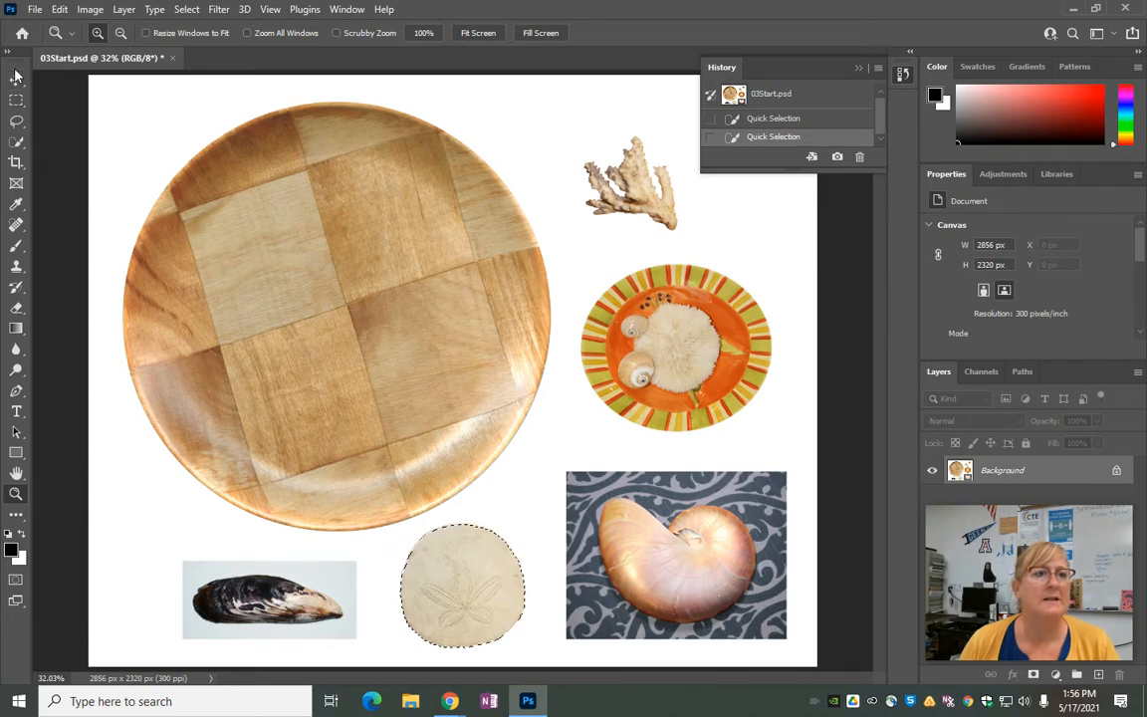
left_click(16, 84)
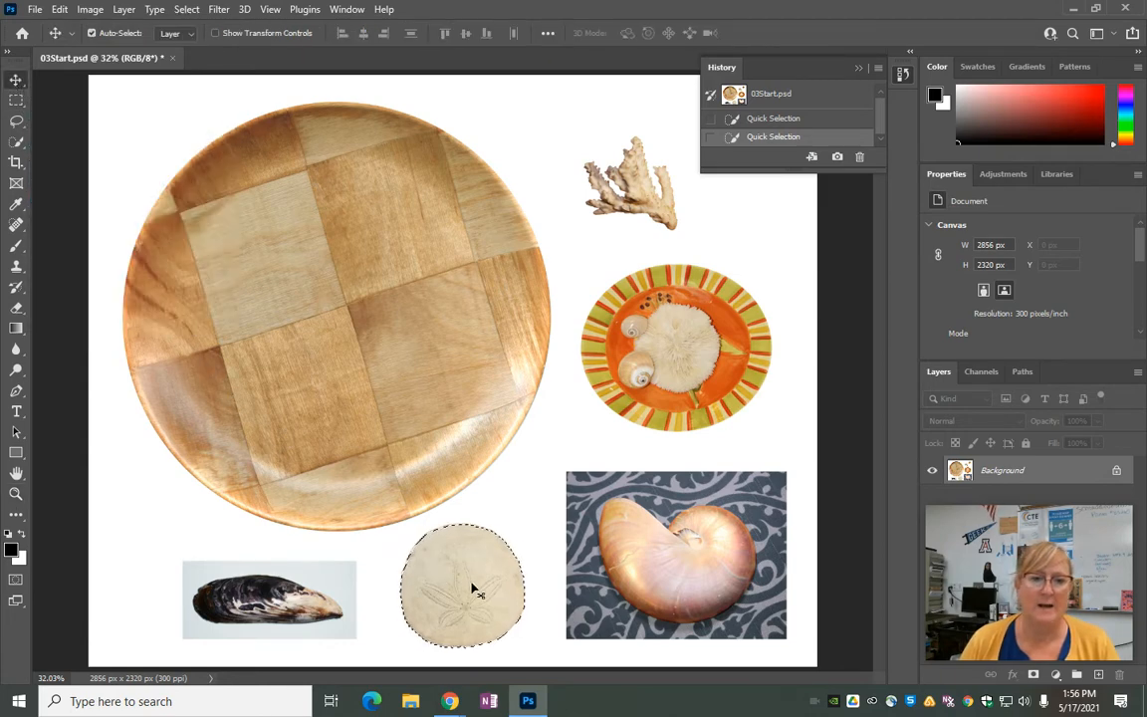
left_click_drag(463, 587, 255, 442)
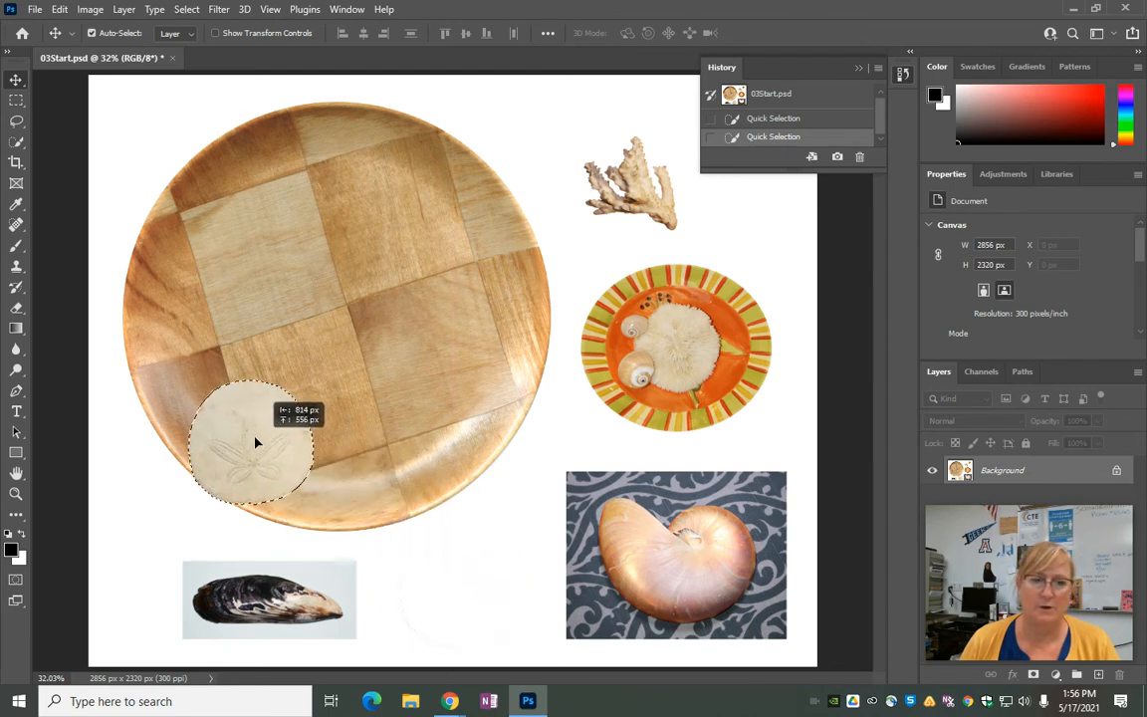
left_click_drag(255, 442, 231, 449)
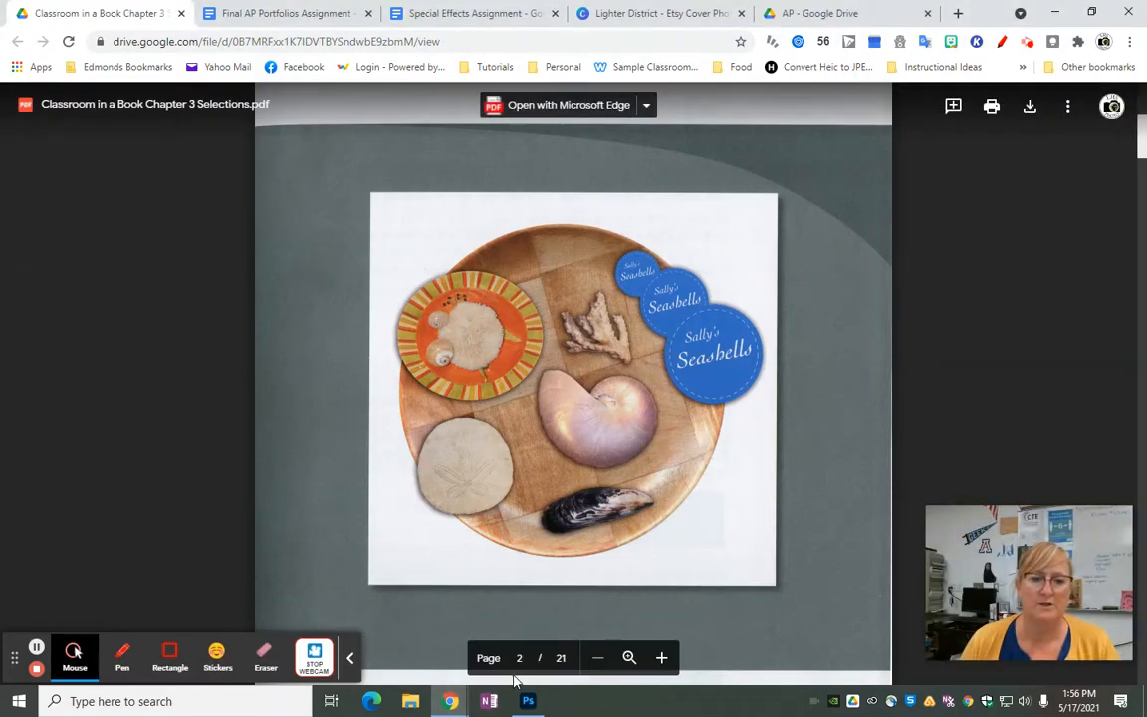
Step: Settle the sand dollar on the plate's lower left, checking against the reference
left_click(528, 701)
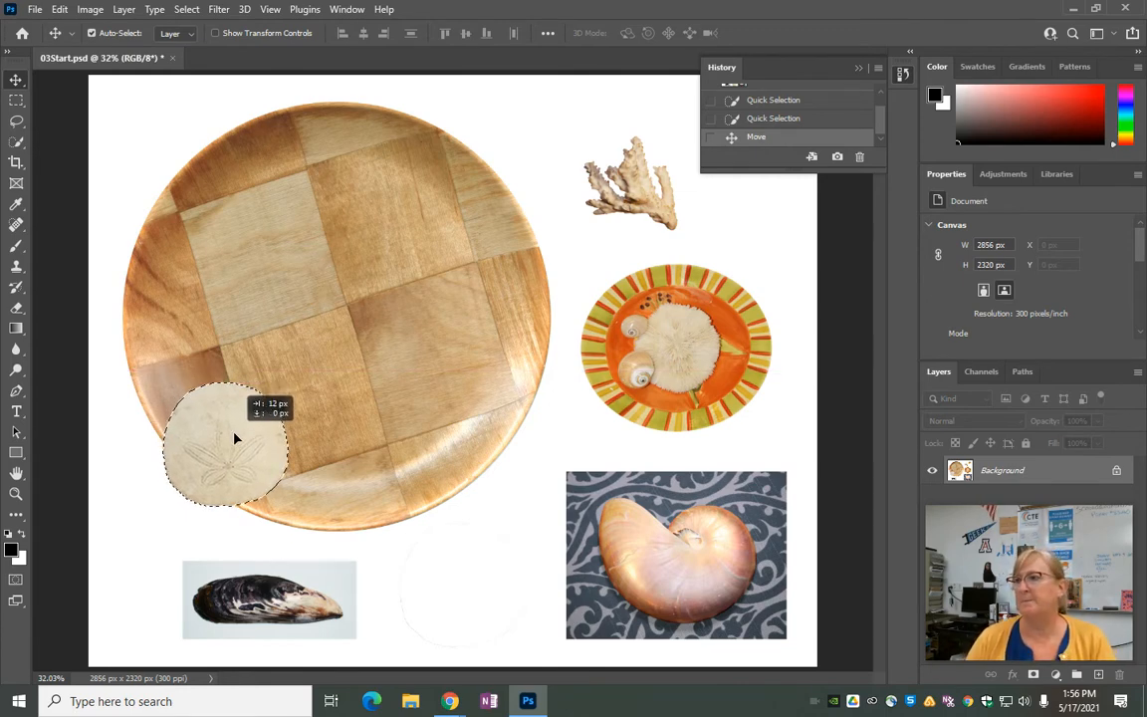
left_click_drag(235, 439, 219, 428)
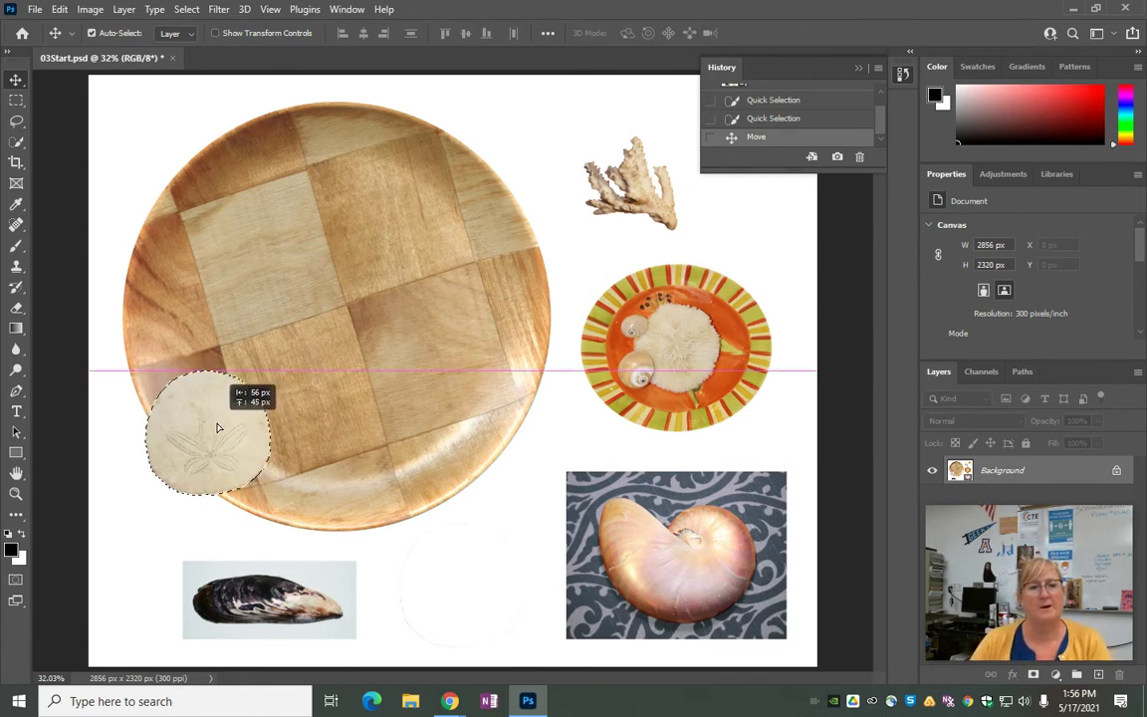
left_click_drag(209, 438, 259, 408)
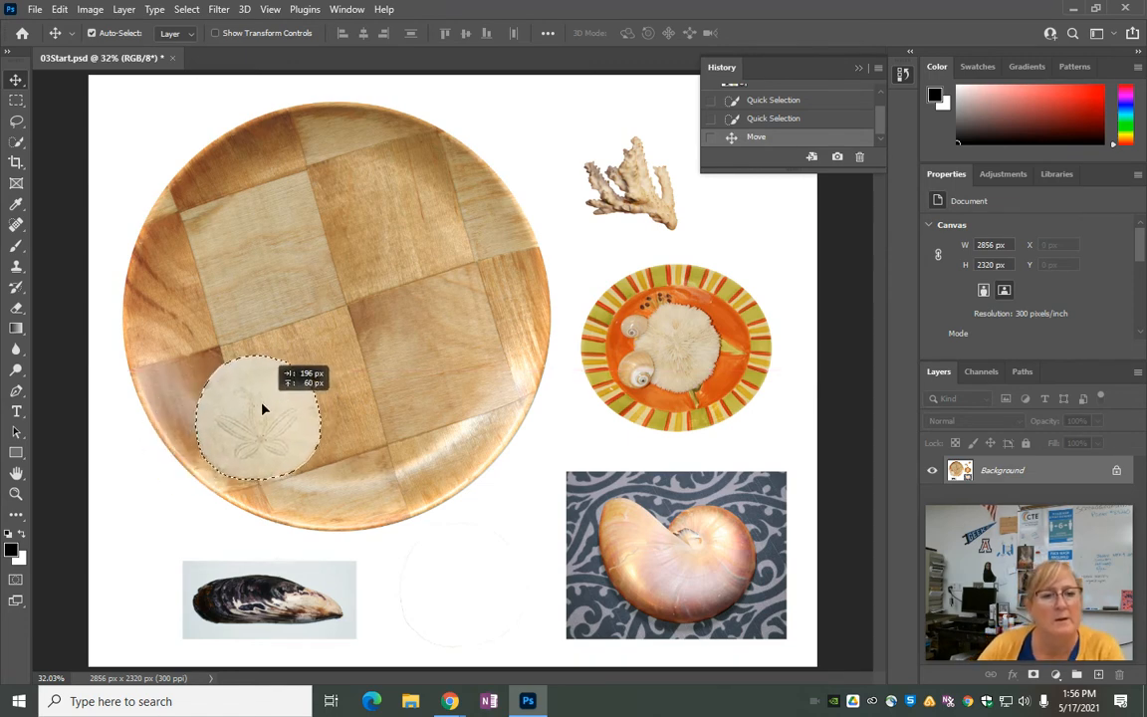
left_click_drag(263, 408, 236, 422)
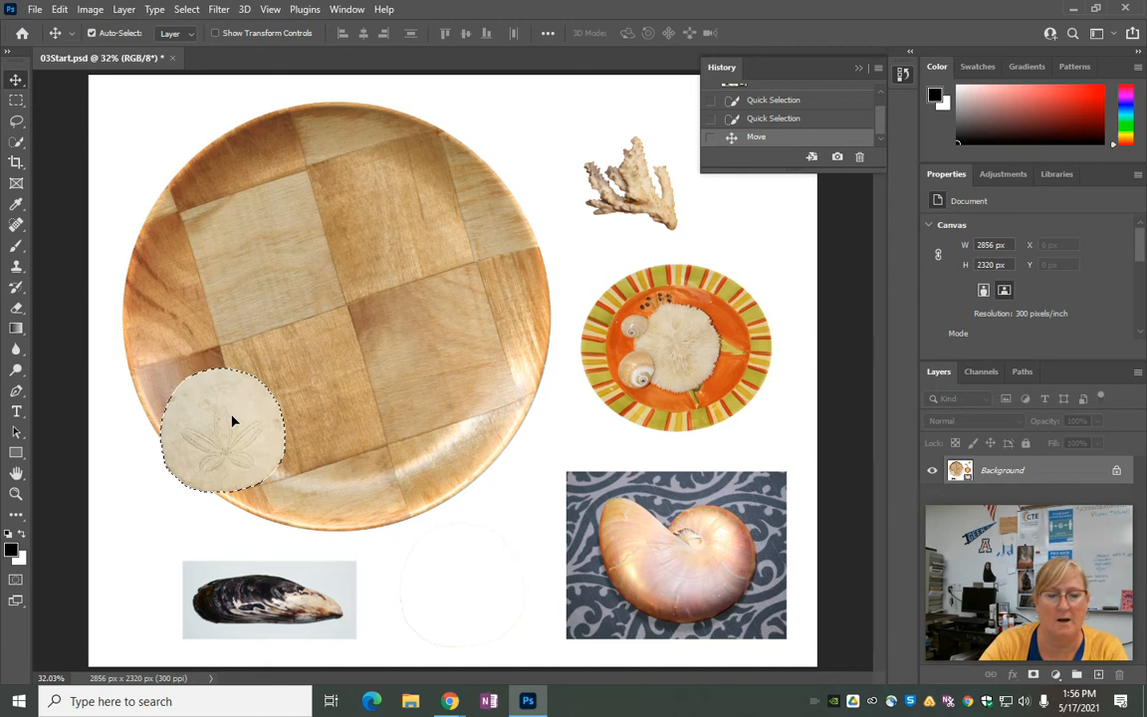
mouse_move(217, 398)
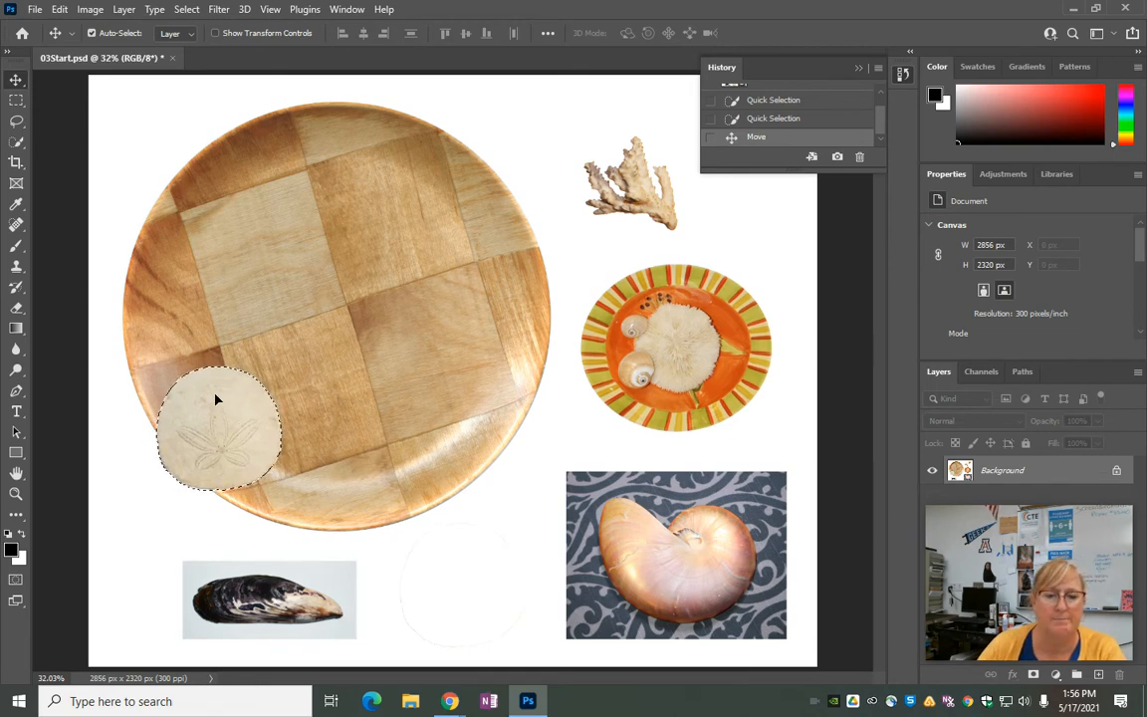
mouse_move(450, 701)
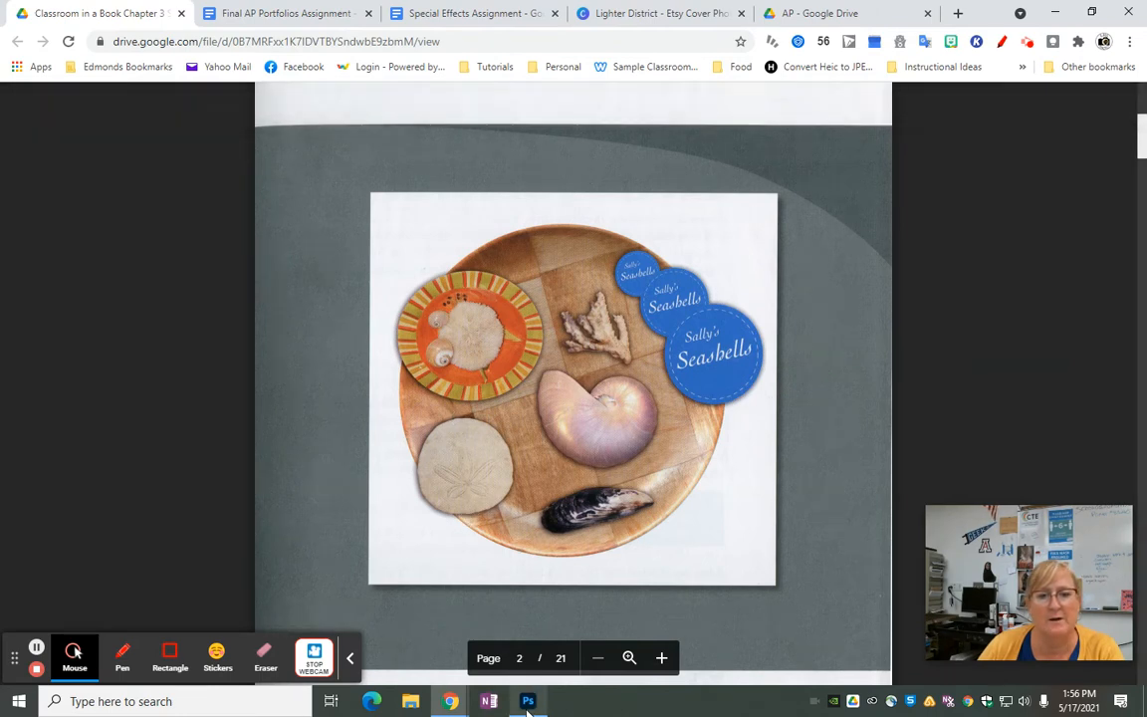
left_click(528, 701)
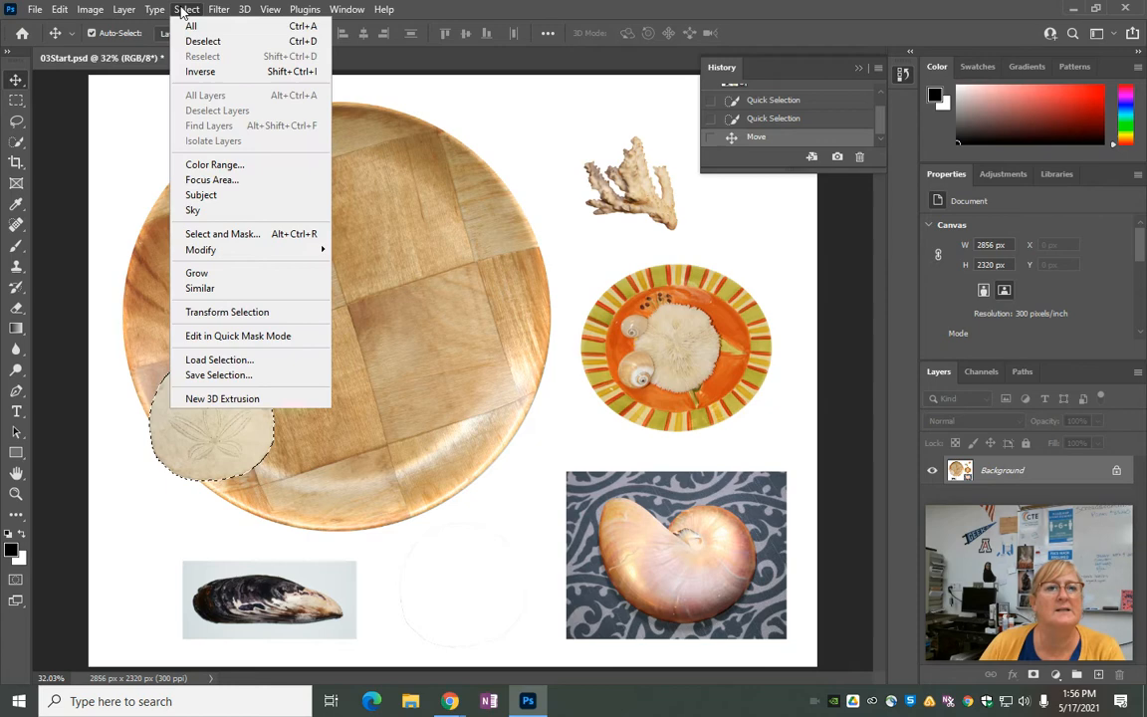
mouse_move(203, 40)
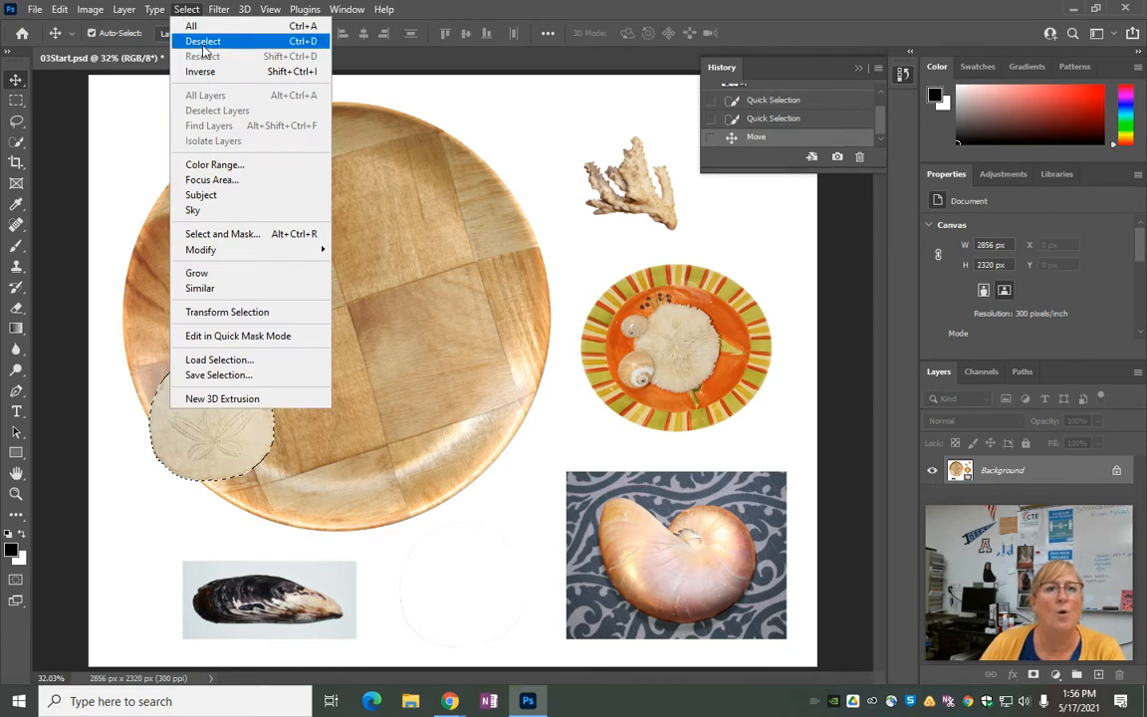
Step: Deselect the sand dollar now sitting on the wooden plate
left_click(203, 40)
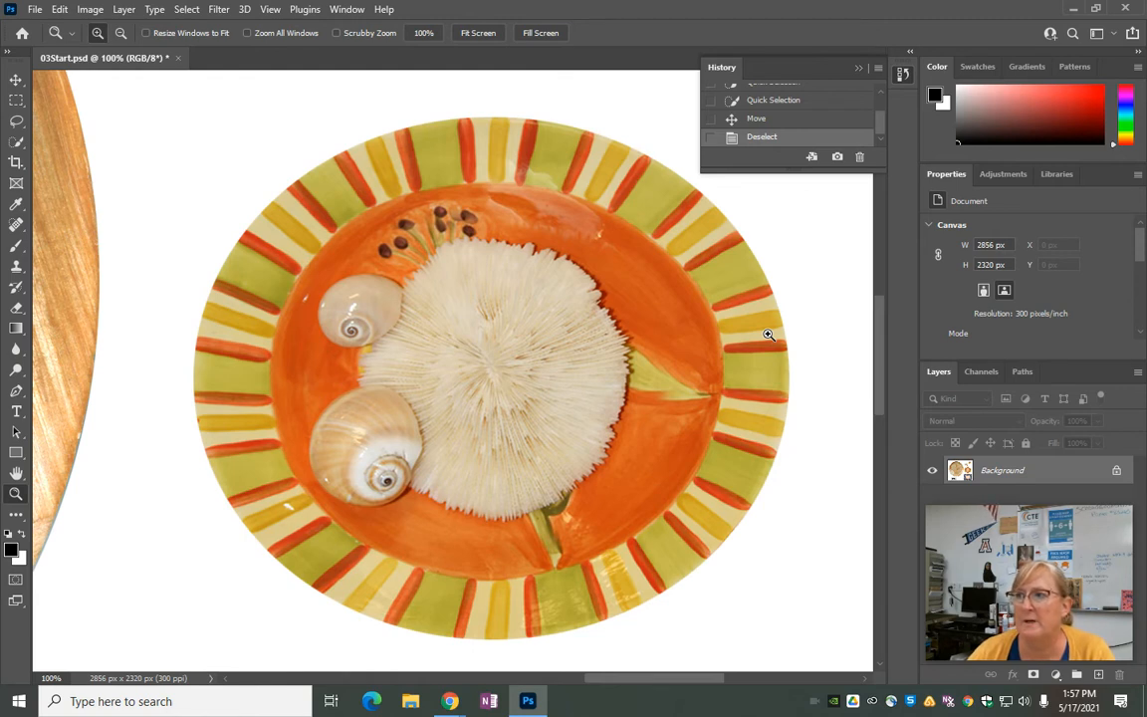
mouse_move(741, 289)
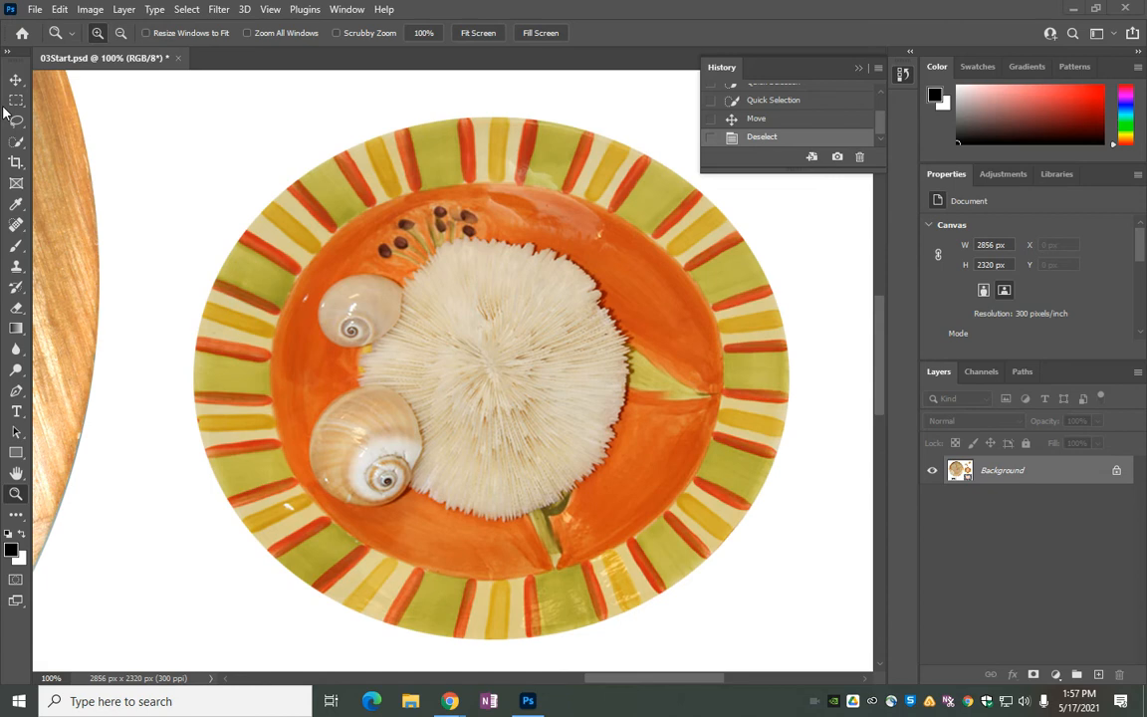
mouse_move(15, 100)
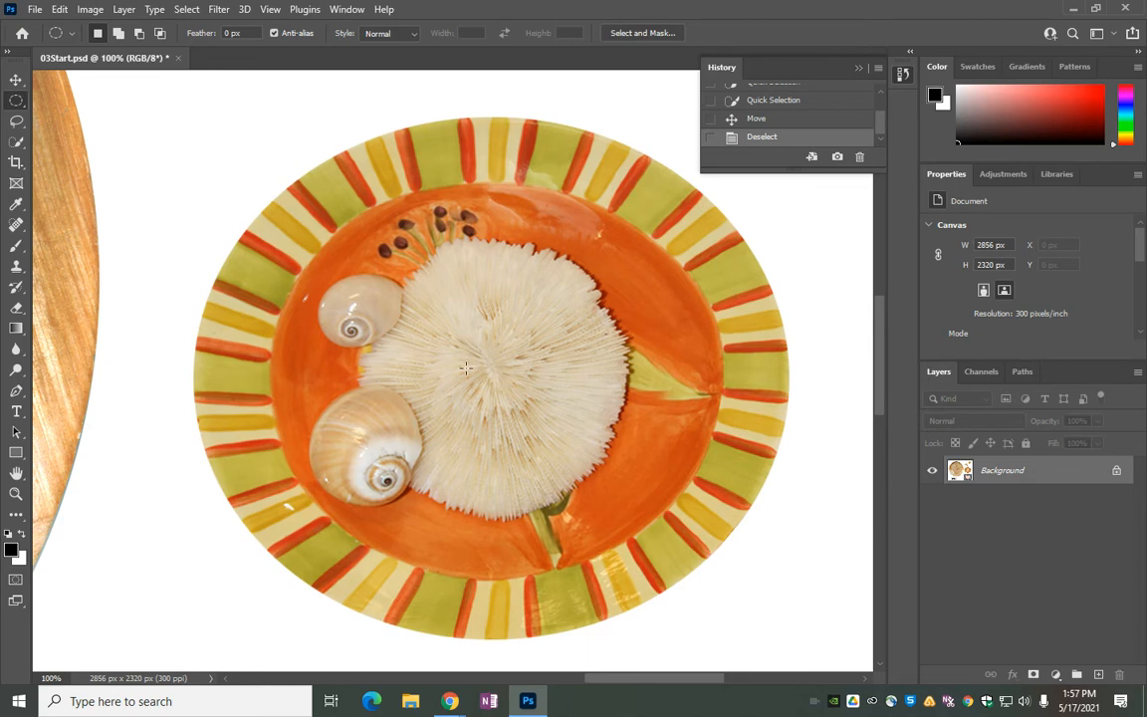
mouse_move(626, 287)
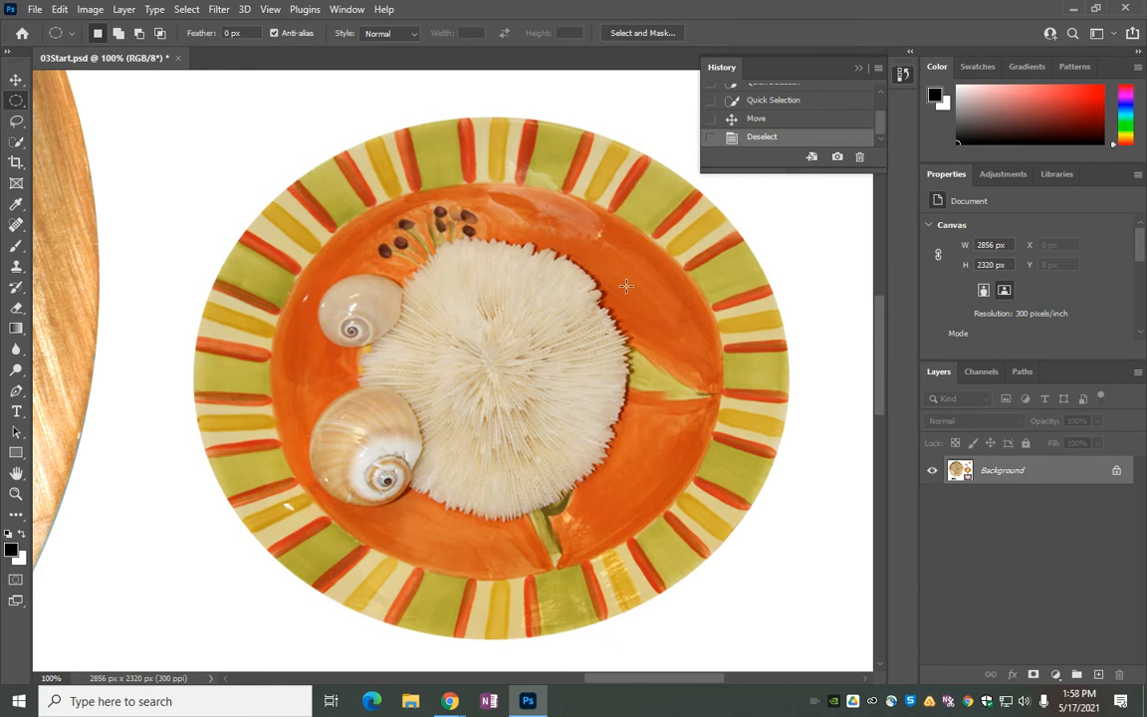
mouse_move(219, 144)
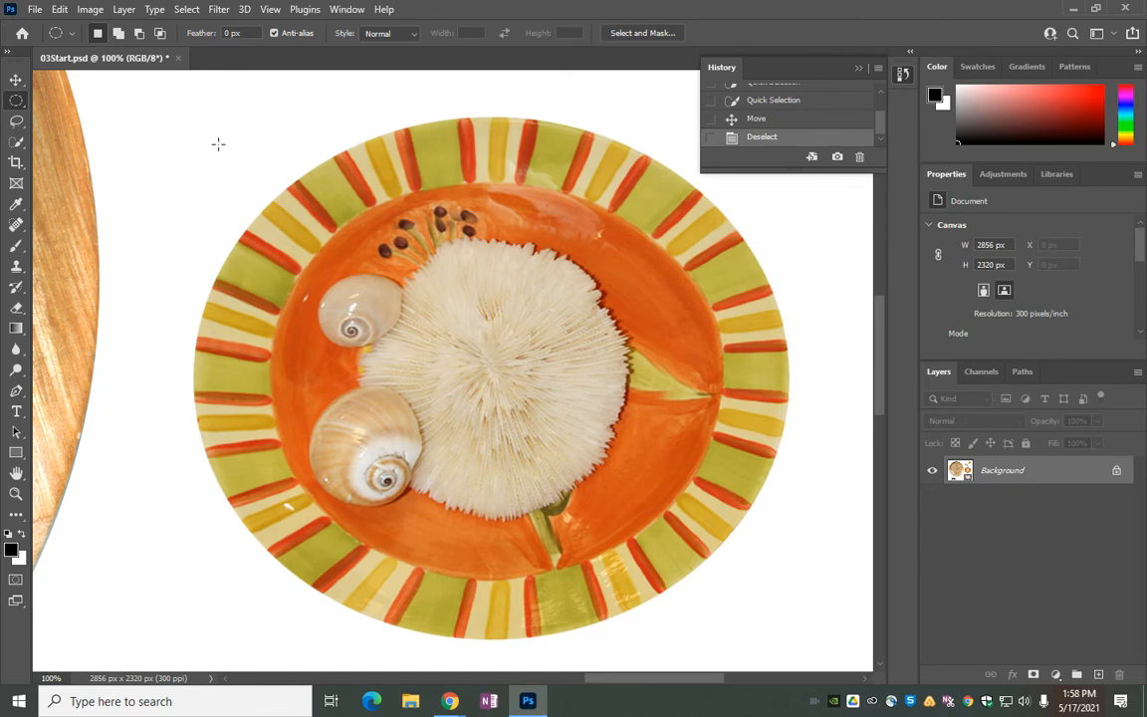
Step: Draw an elliptical marquee selection around the orange striped plate with its shells and coral
left_click_drag(218, 143, 526, 546)
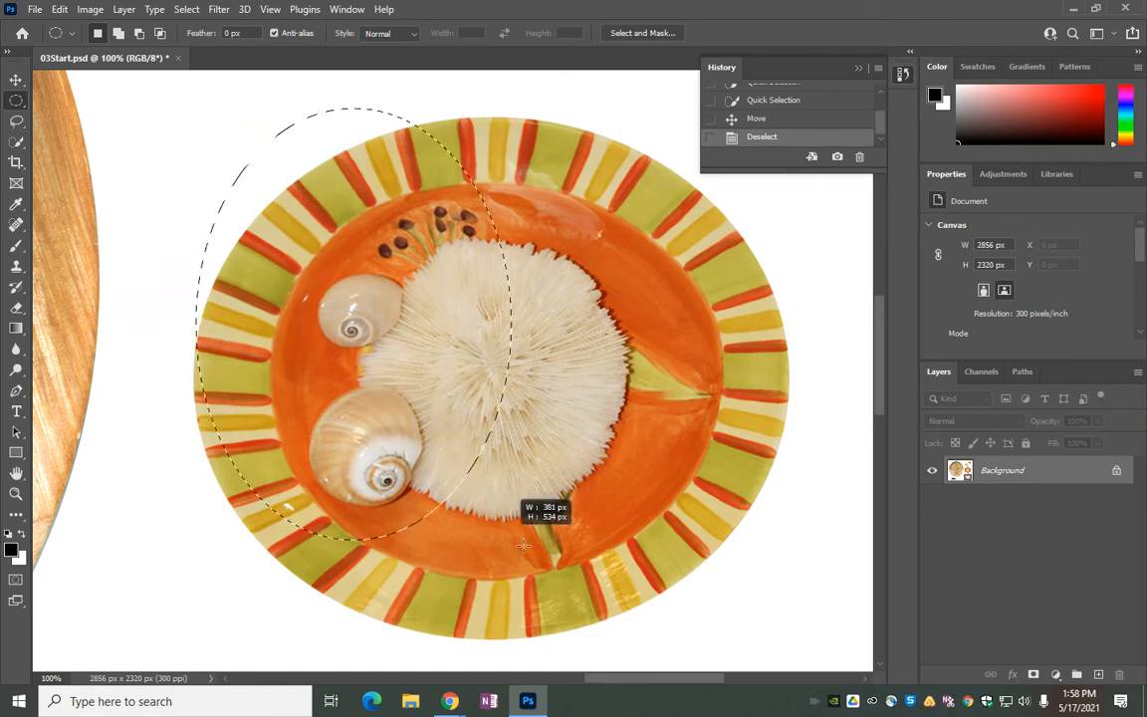
left_click_drag(522, 545, 780, 639)
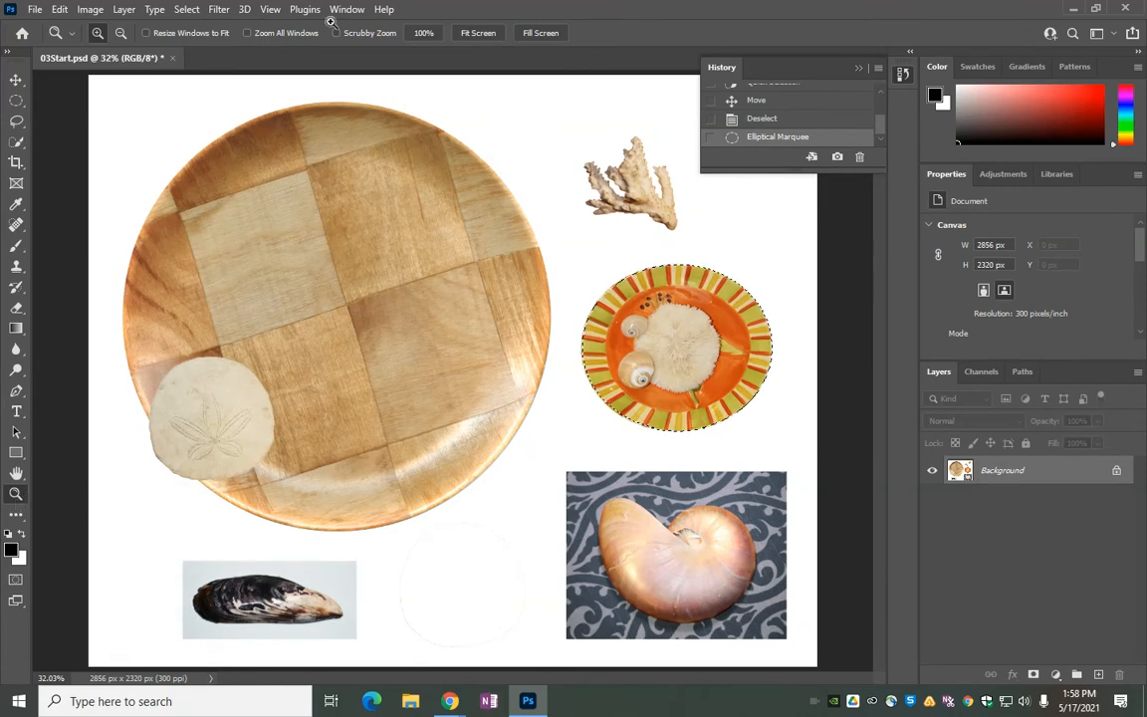
mouse_move(478, 31)
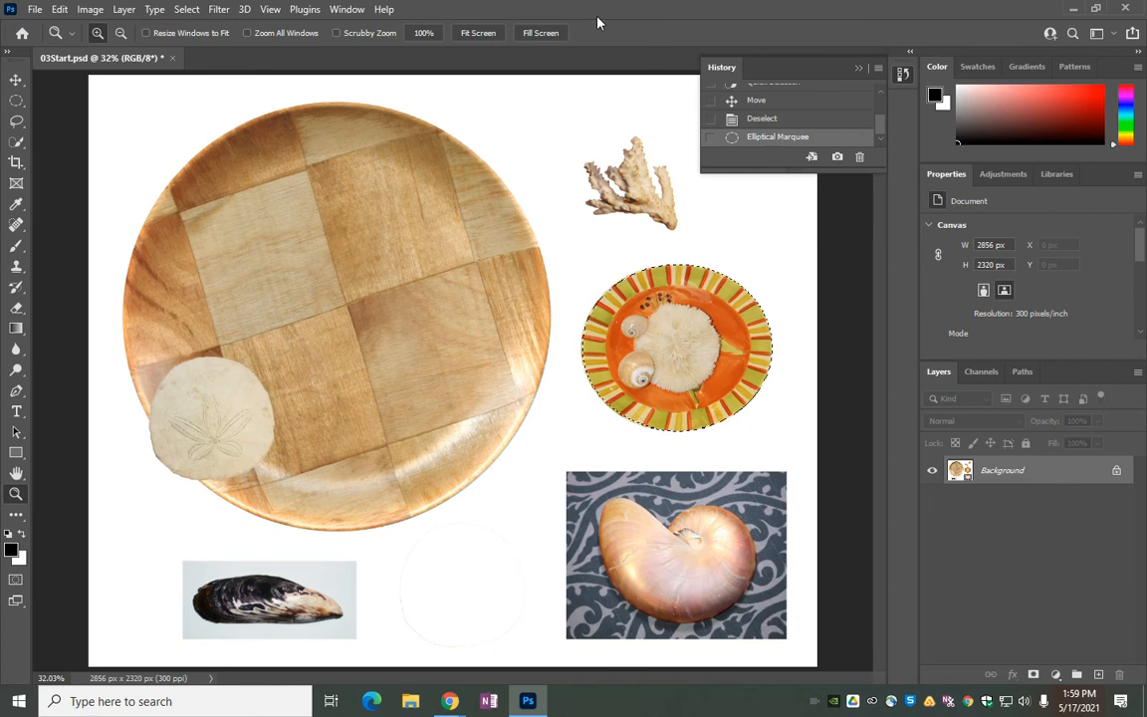
Step: Drag the orange striped plate onto the woven plate's upper left, just above the sand dollar
left_click(16, 79)
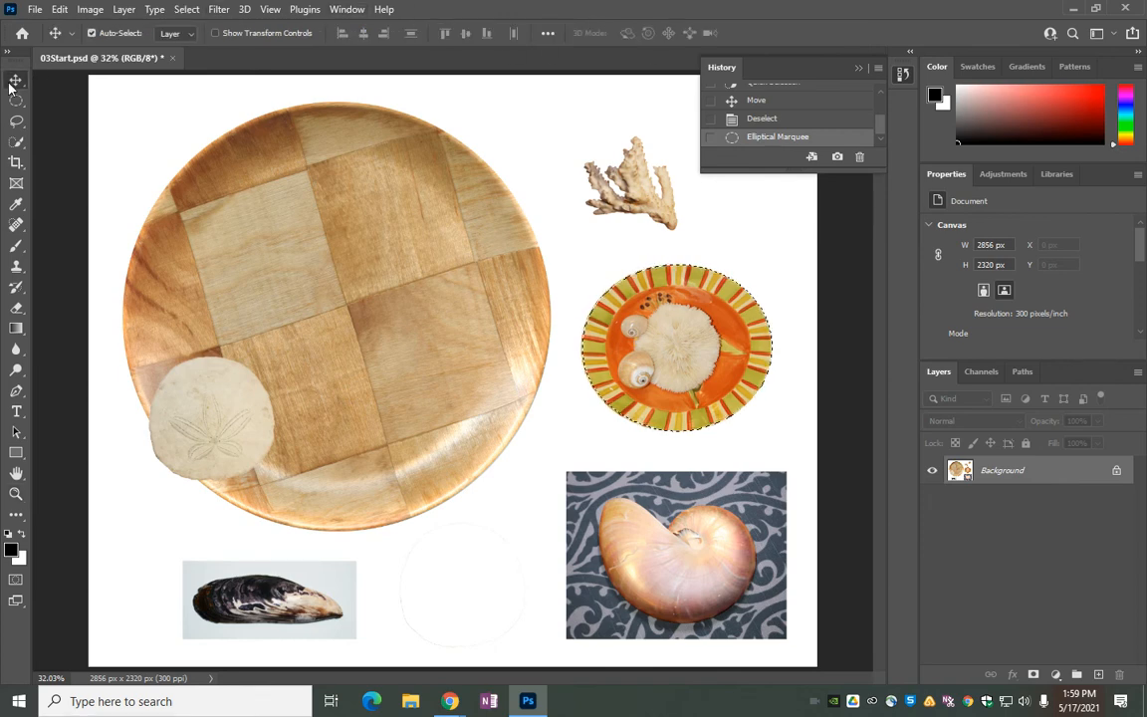
left_click_drag(675, 347, 318, 216)
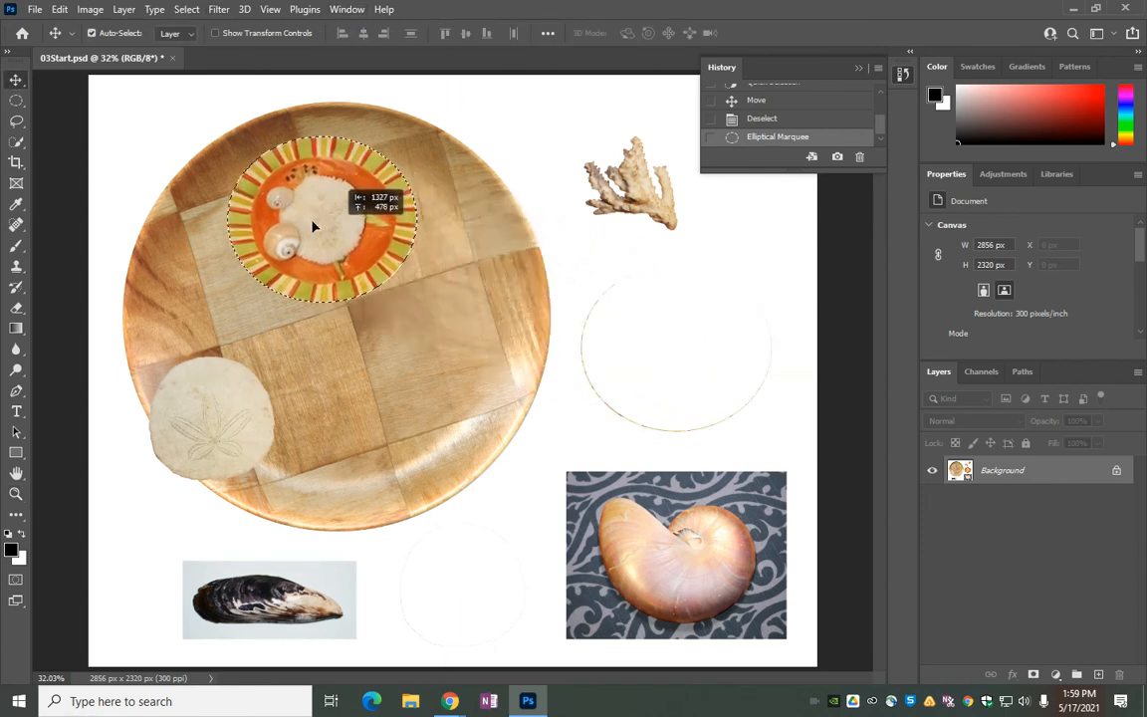
left_click_drag(315, 227, 223, 289)
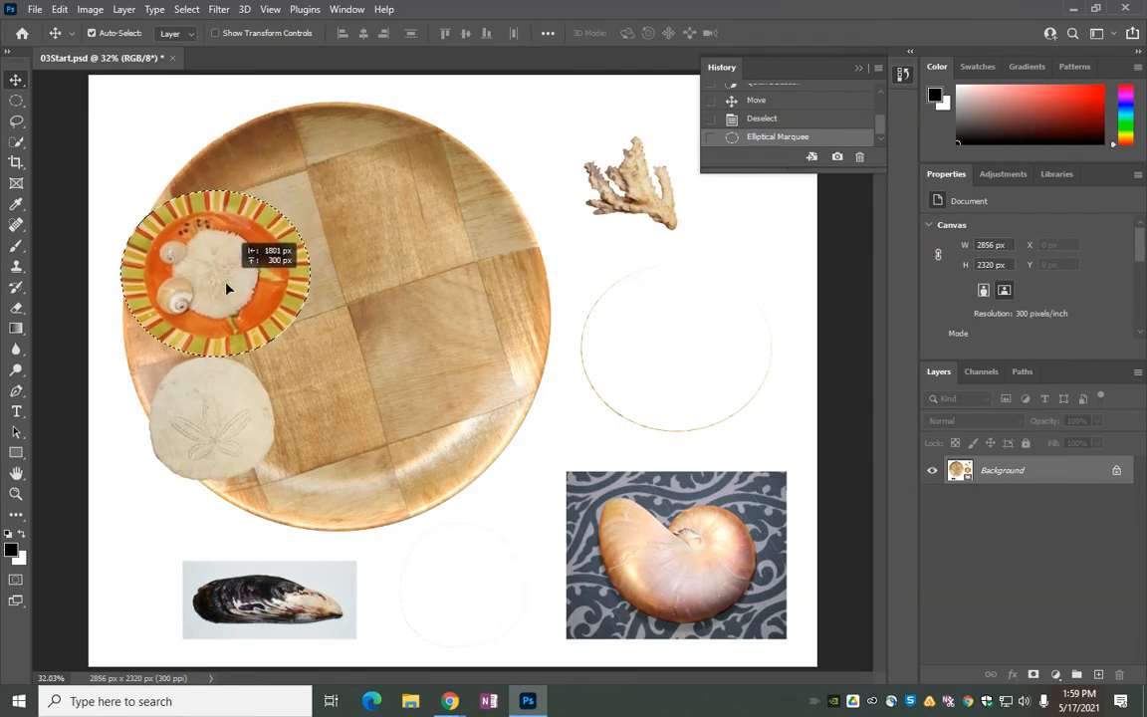
left_click_drag(227, 289, 227, 249)
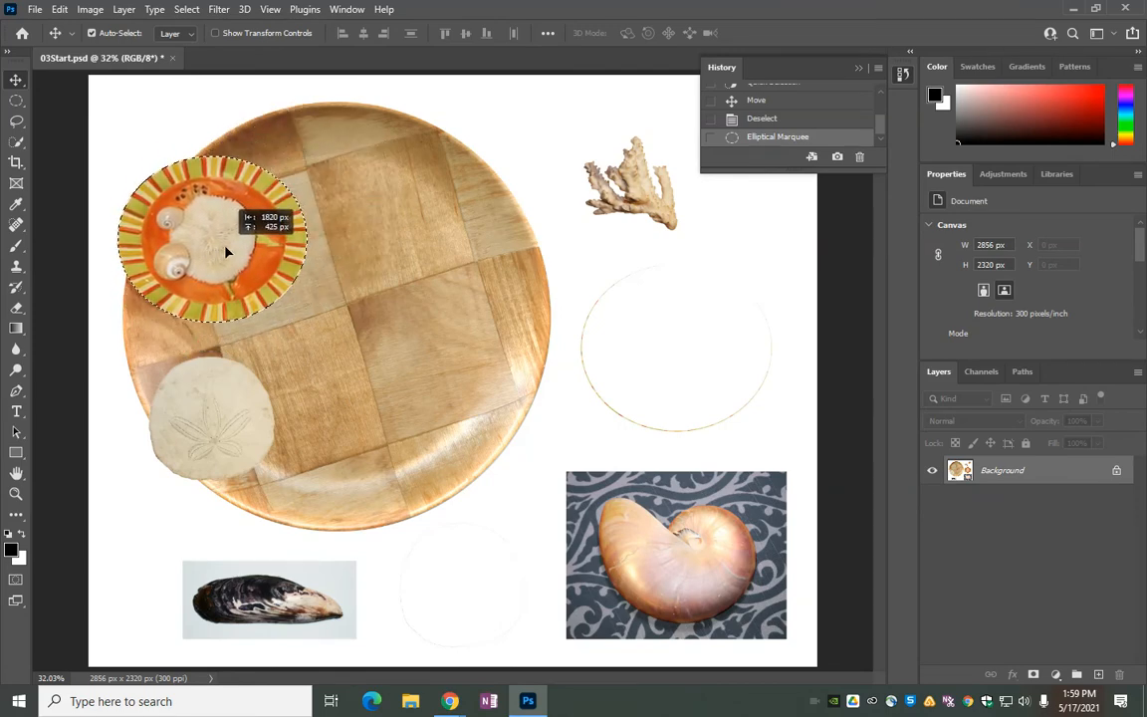
left_click_drag(227, 251, 229, 275)
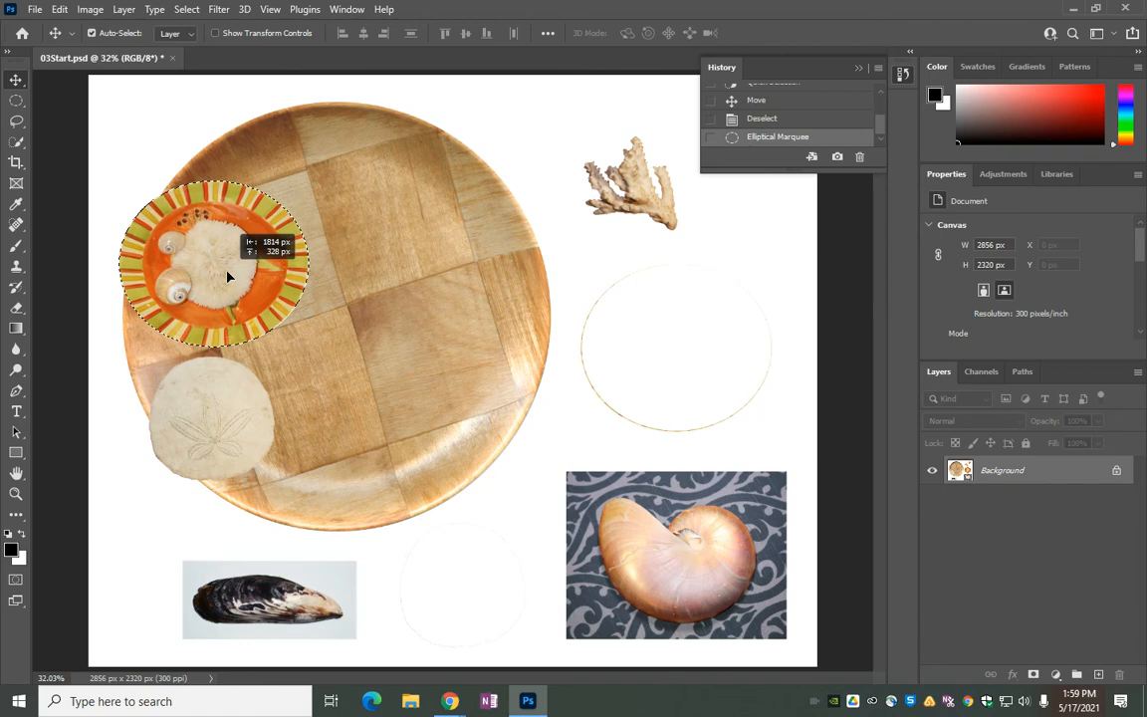
left_click_drag(229, 277, 231, 279)
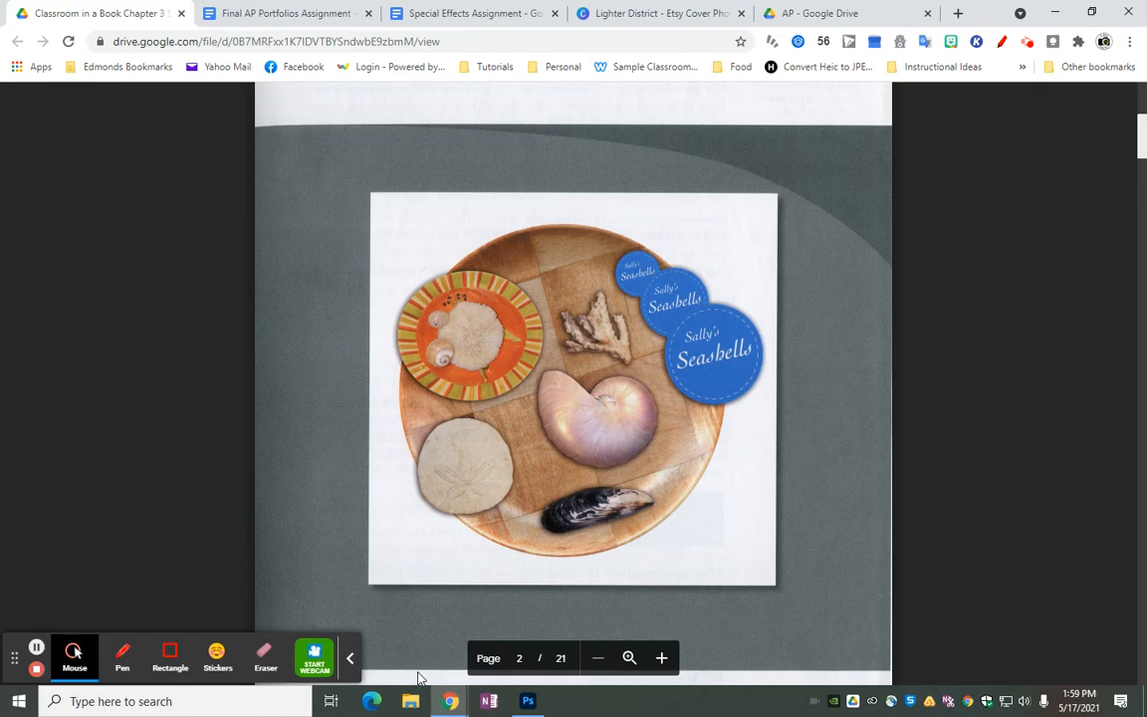
left_click(528, 701)
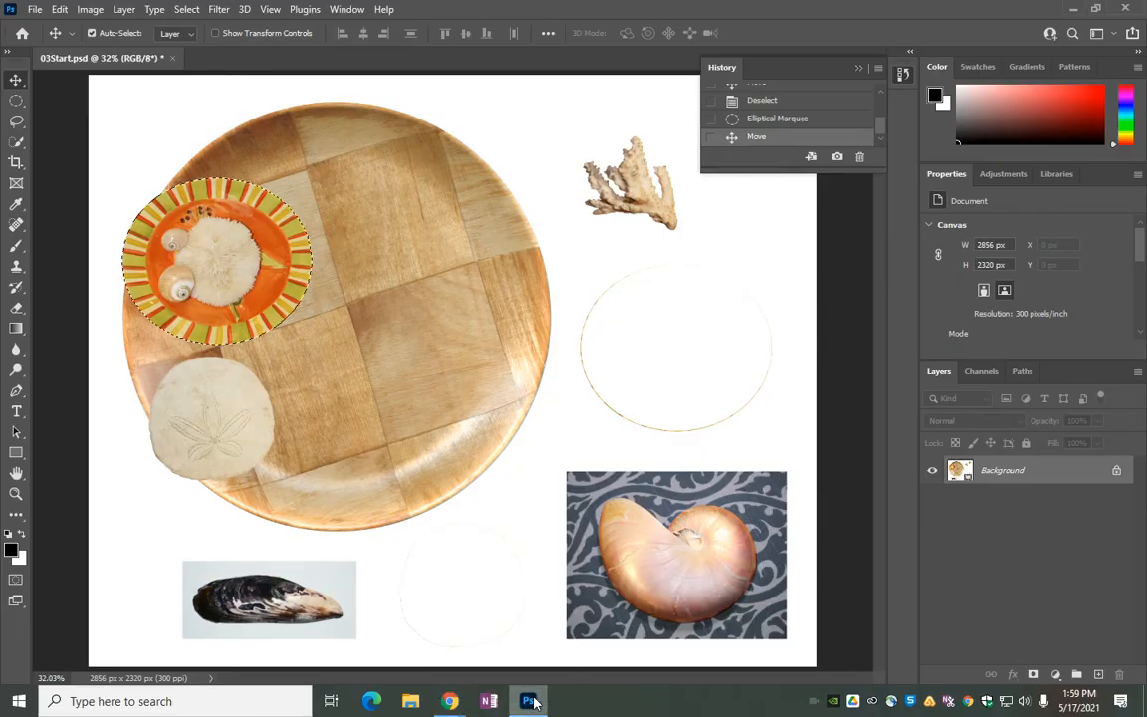